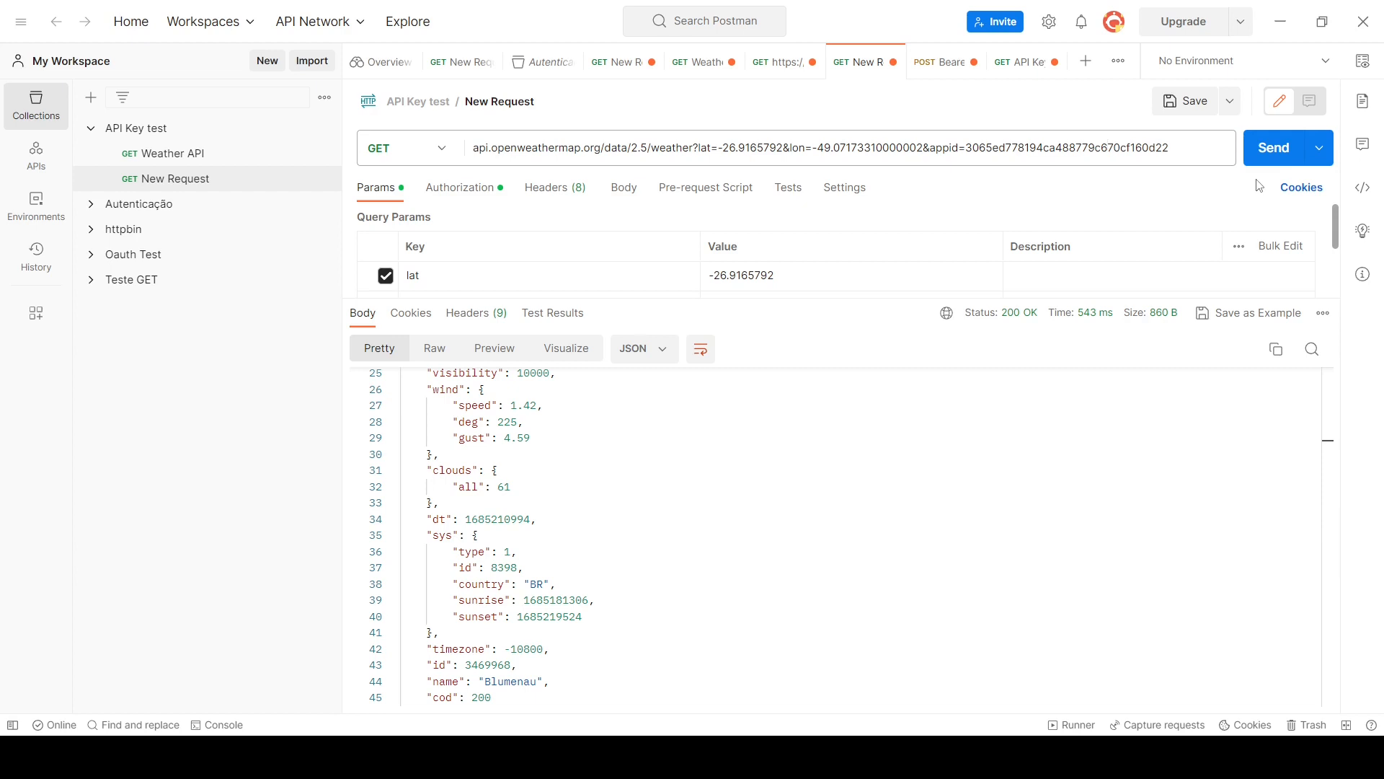
{"action": "mouse_move", "coordinate": [1260, 144]}
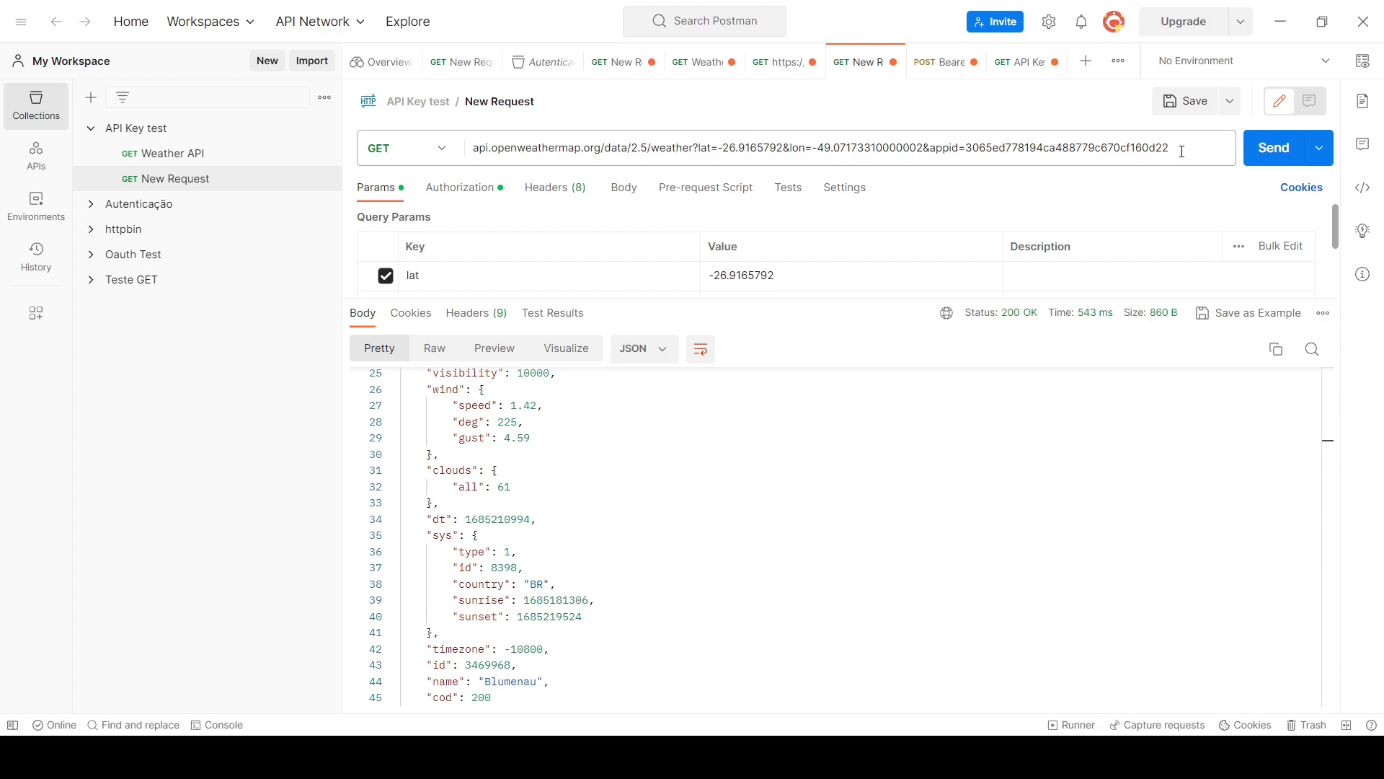
Scroll through the currently open editor content before heading to extensions
{"action": "double_click", "coordinate": [1092, 147]}
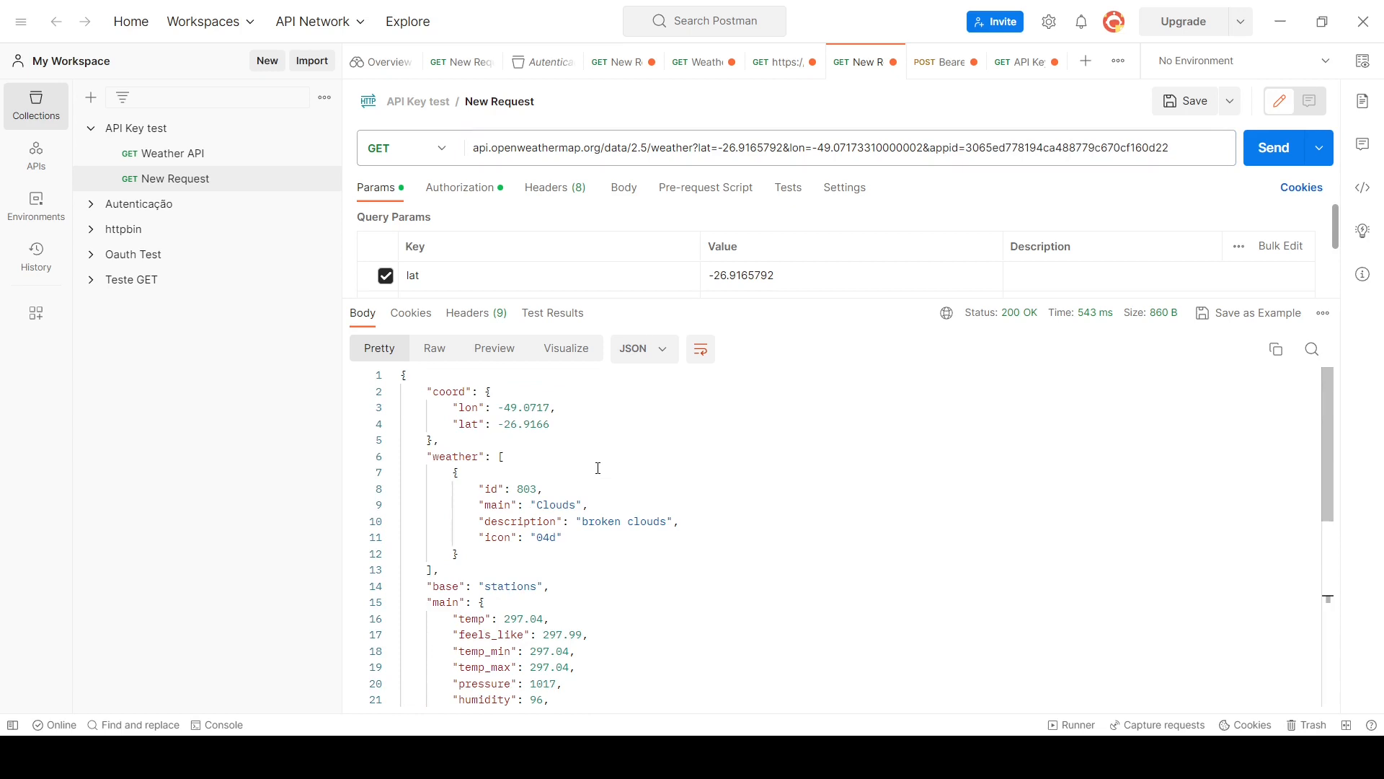
{"action": "scroll", "scroll_direction": "down", "scroll_amount": 3}
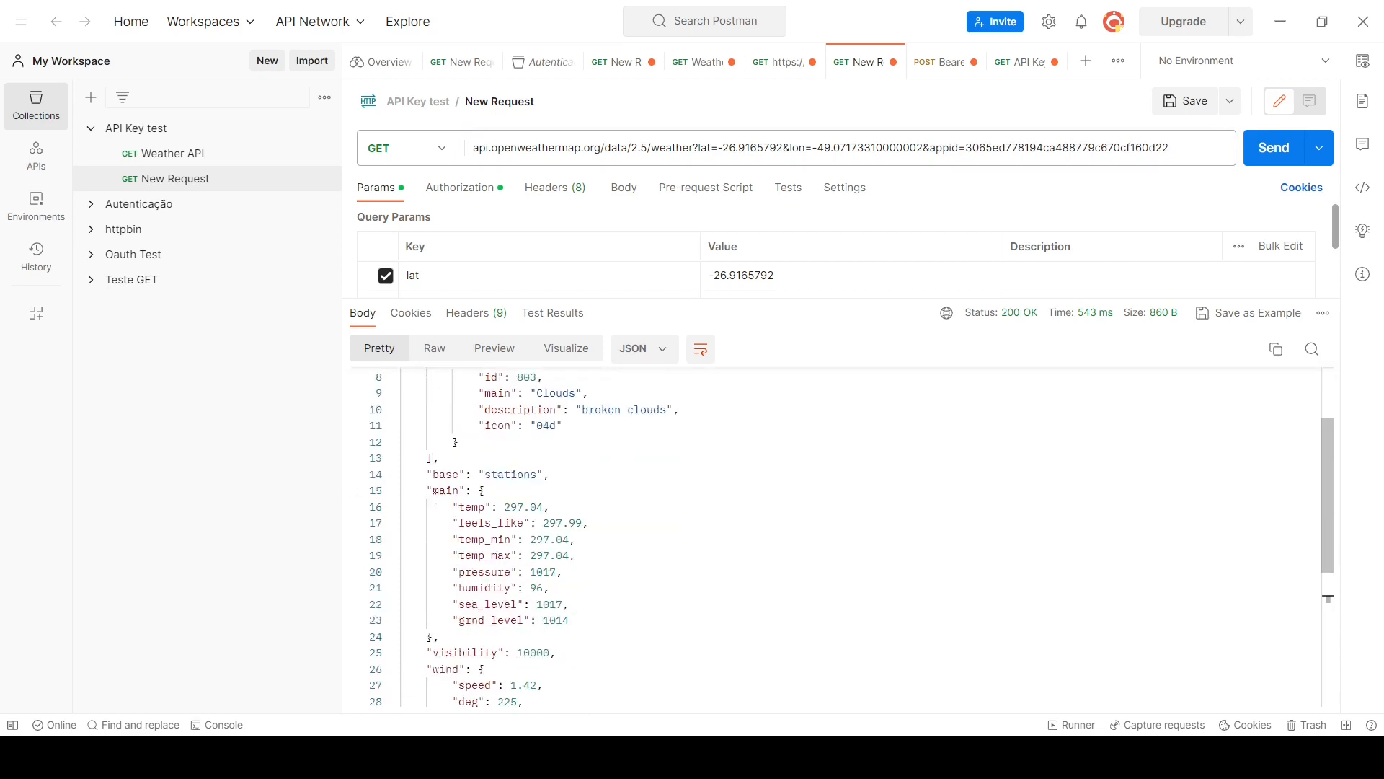
{"action": "scroll", "scroll_direction": "down", "scroll_amount": 3}
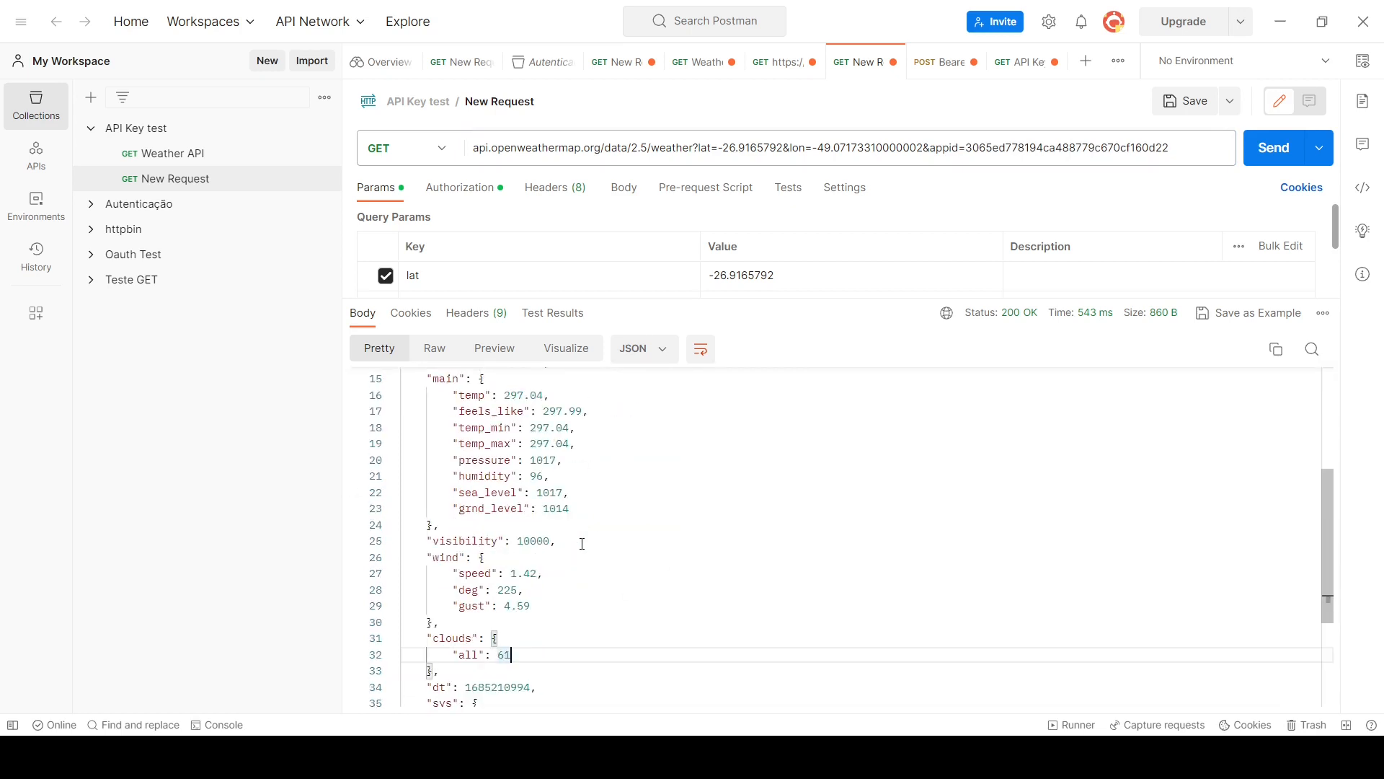
{"action": "scroll", "scroll_direction": "down", "scroll_amount": 3}
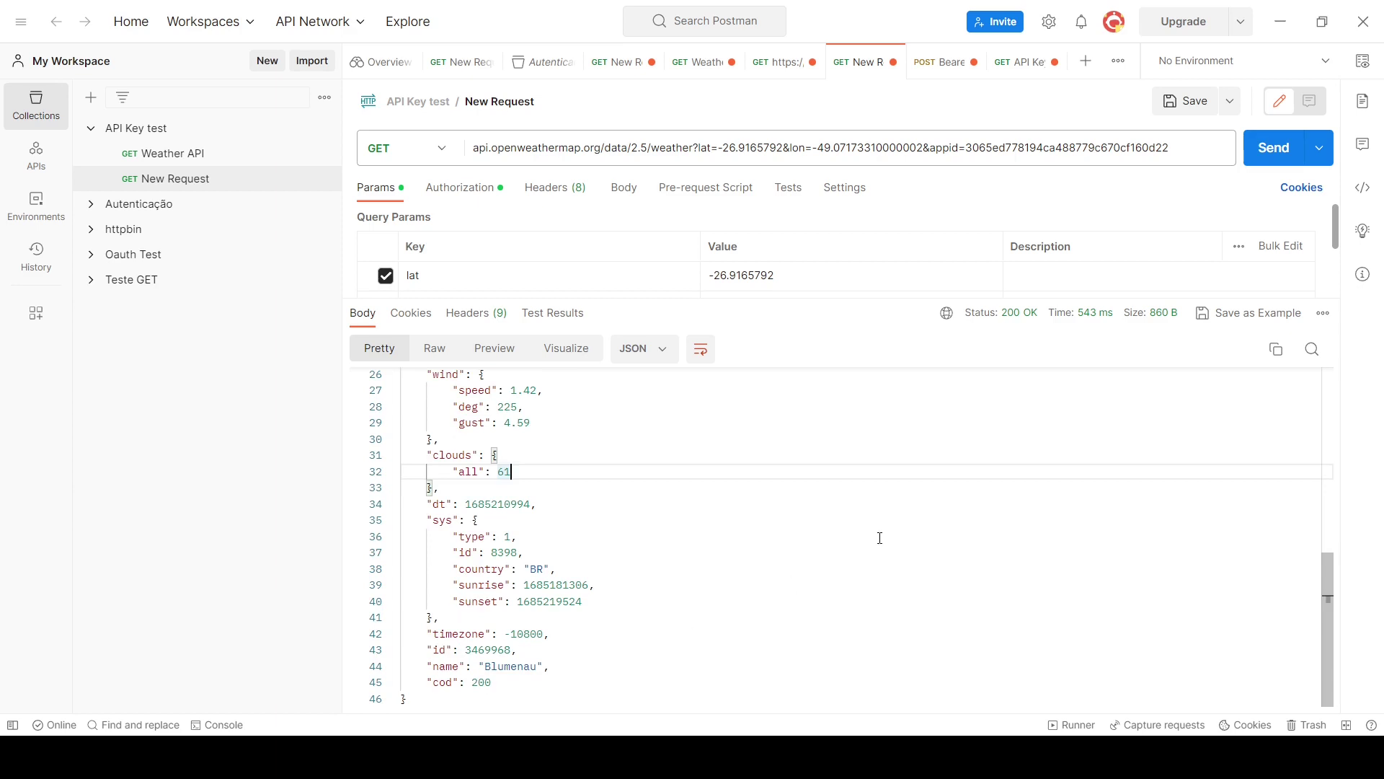
{"action": "mouse_move", "coordinate": [718, 481]}
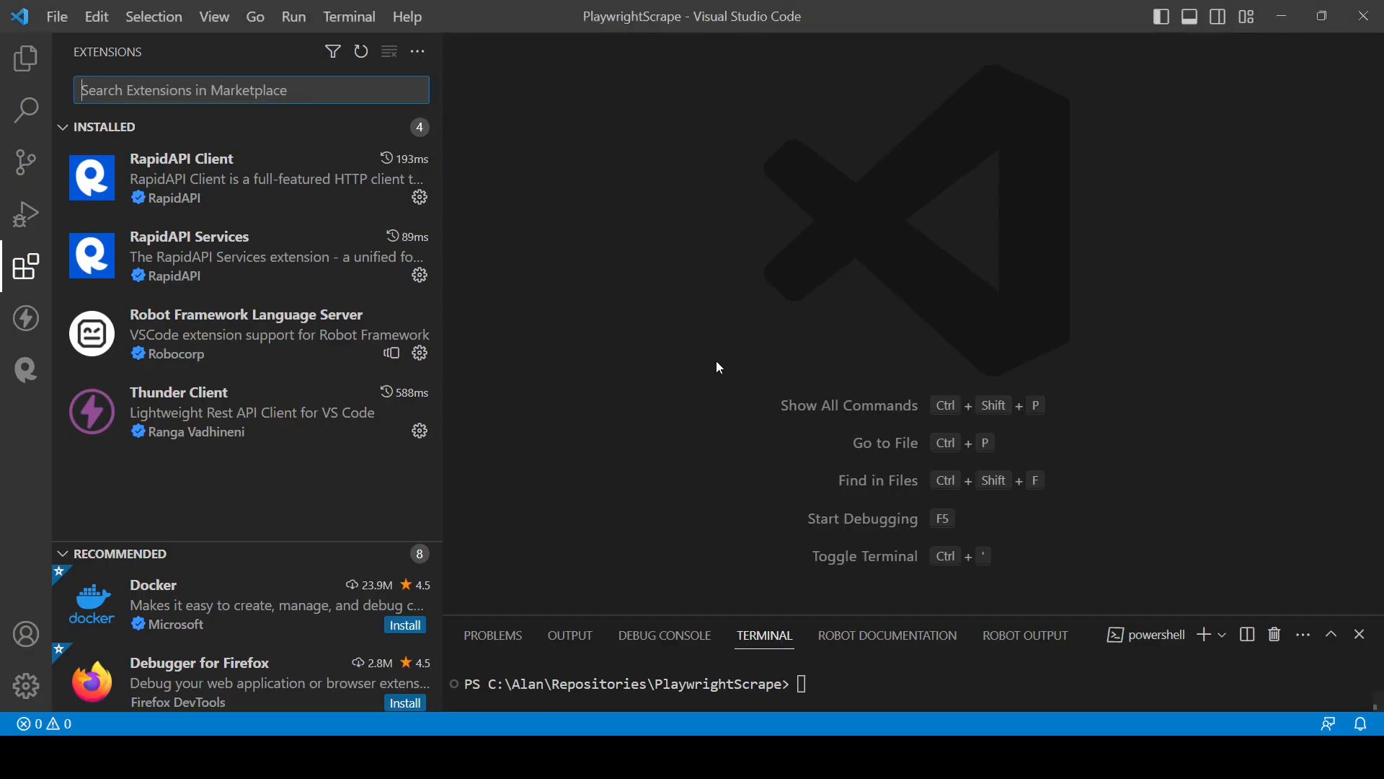
{"action": "mouse_move", "coordinate": [600, 297]}
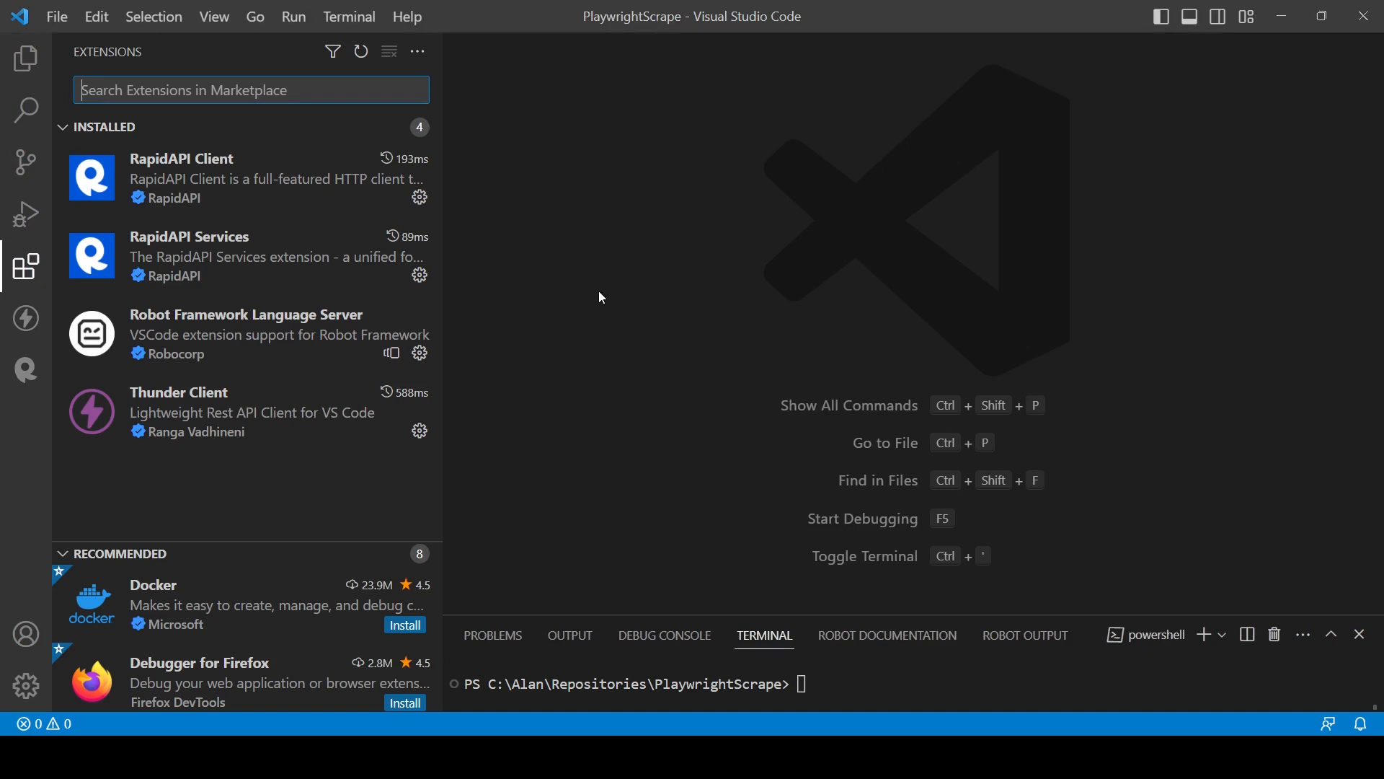
{"action": "mouse_move", "coordinate": [201, 166]}
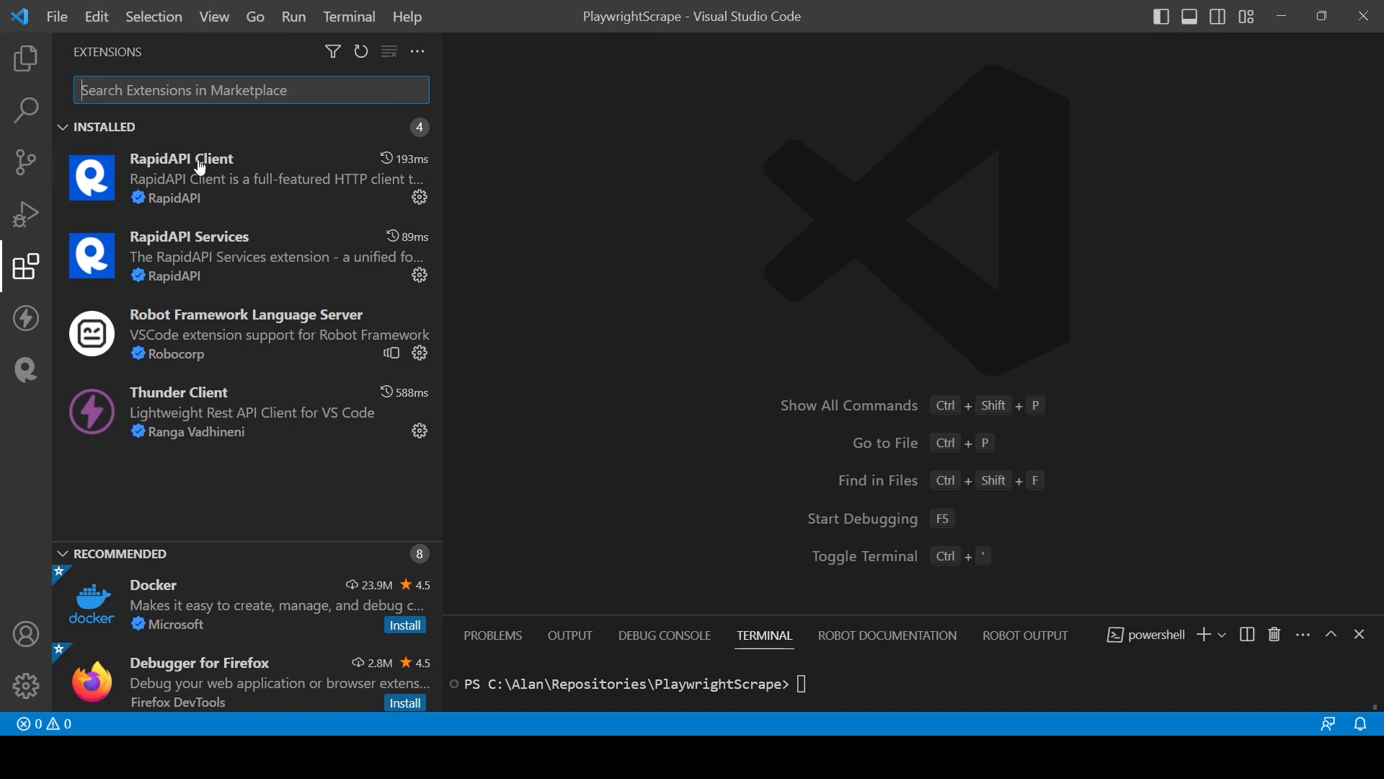
Search the Extensions marketplace for 'thunder' and review the installed Thunder Client entry
{"action": "left_click", "coordinate": [182, 179]}
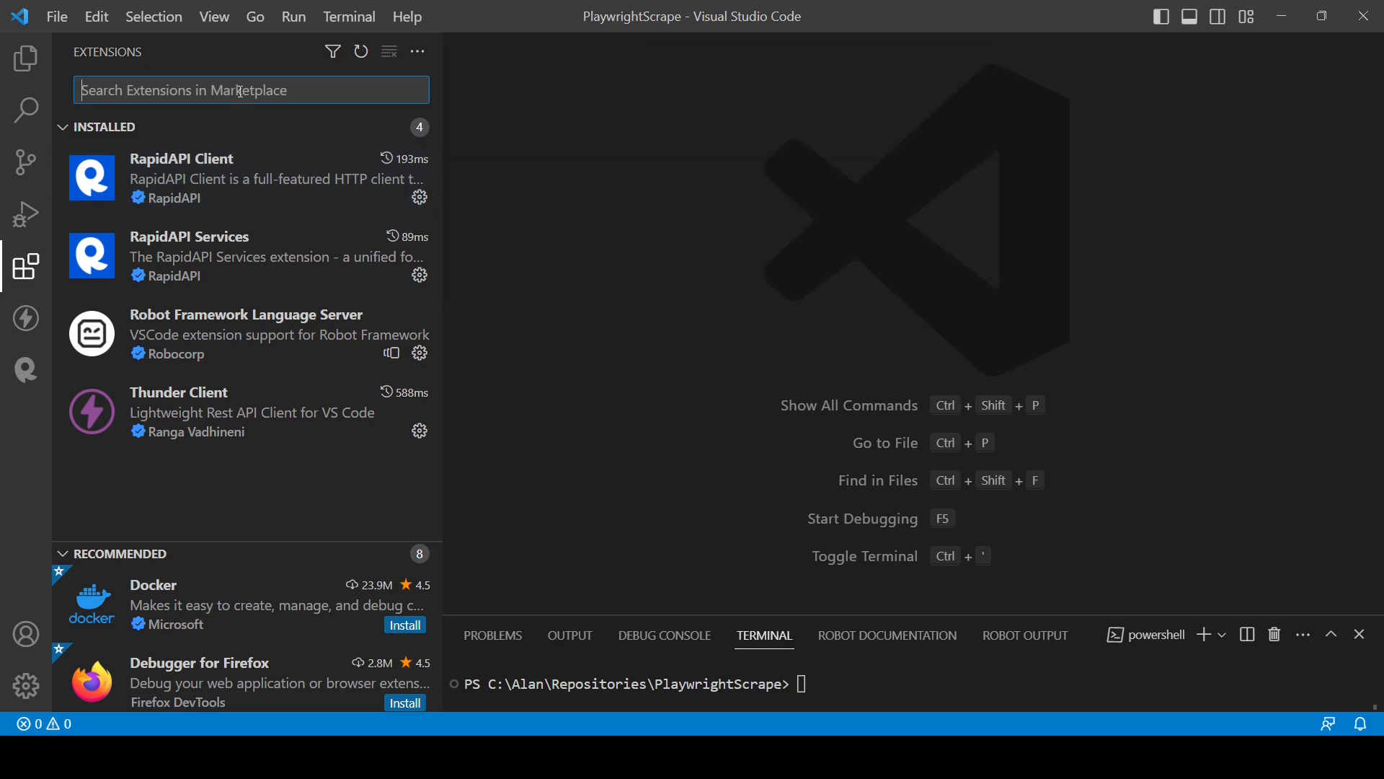
{"action": "type", "text": "thunder cli"}
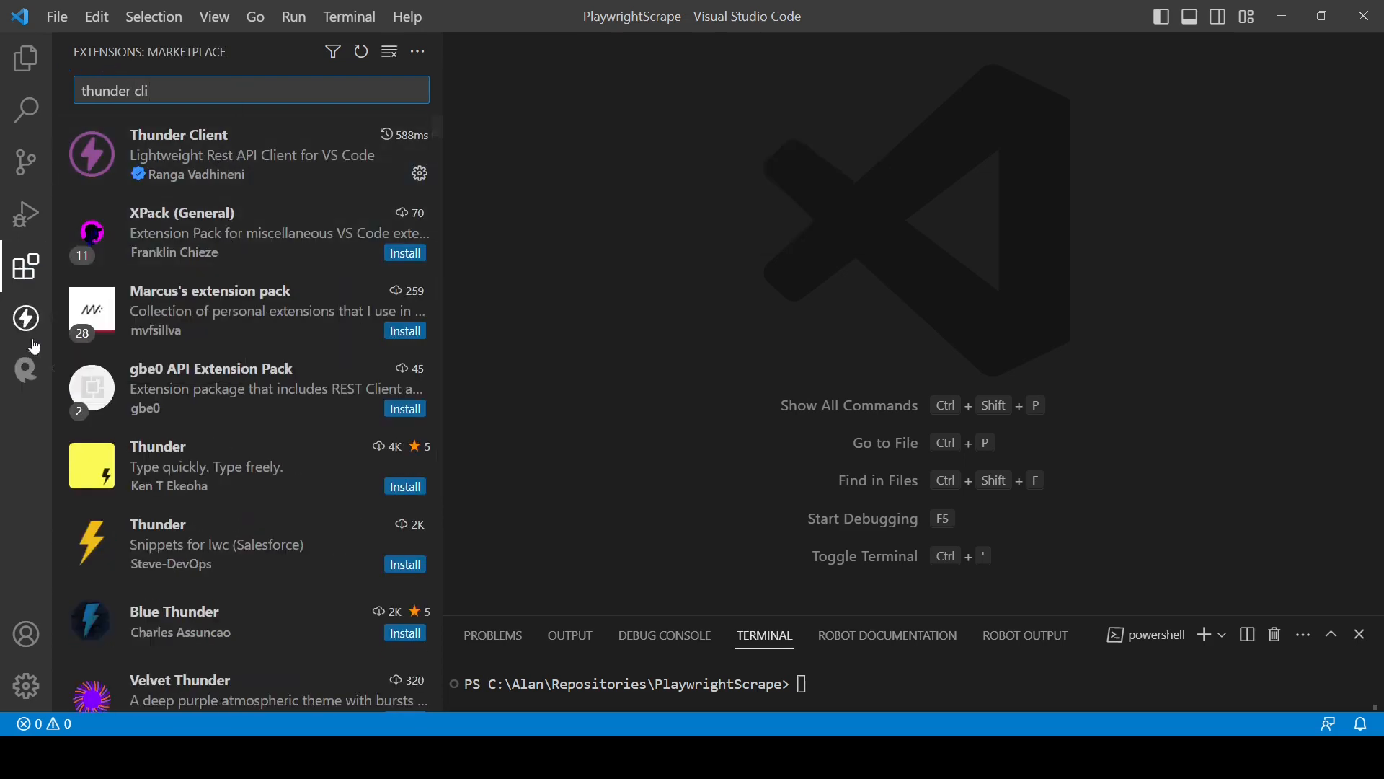
{"action": "mouse_move", "coordinate": [24, 319]}
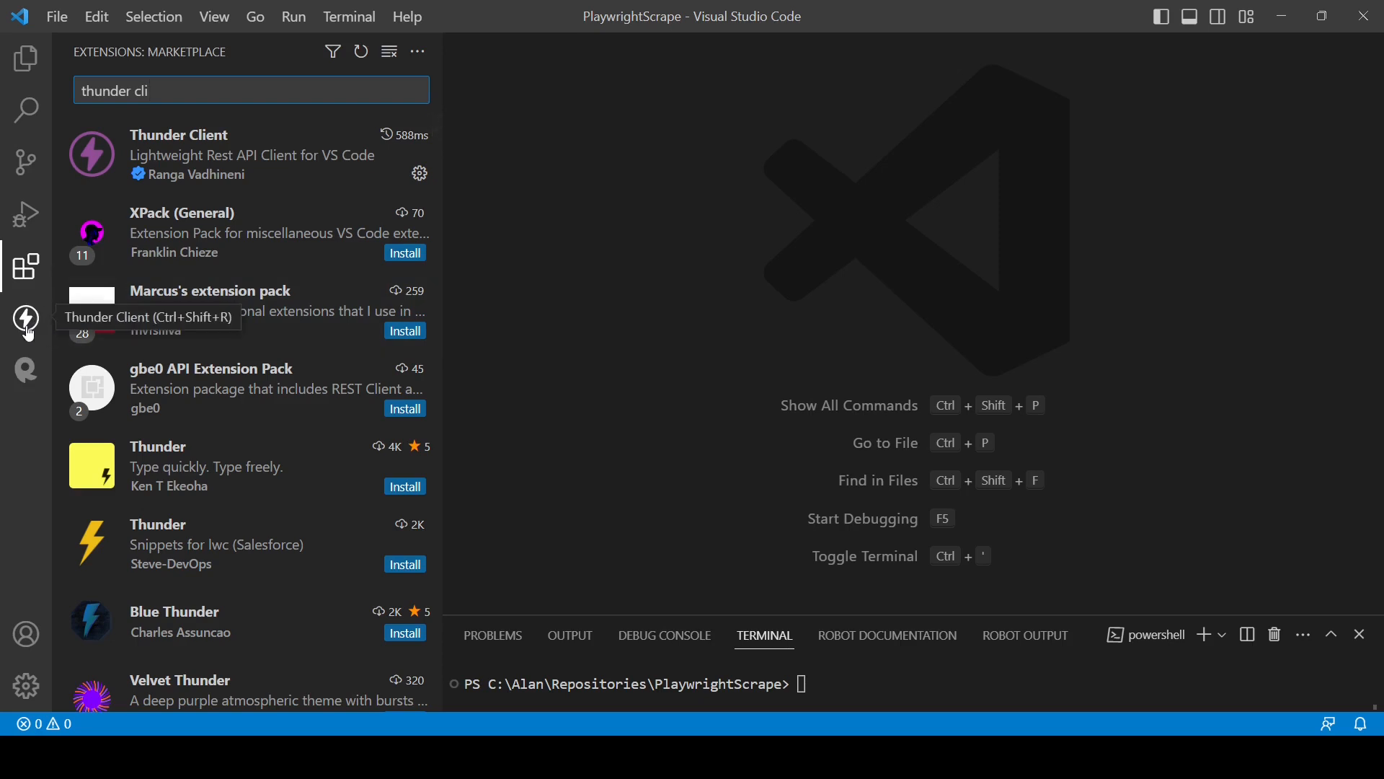
{"action": "mouse_move", "coordinate": [26, 381]}
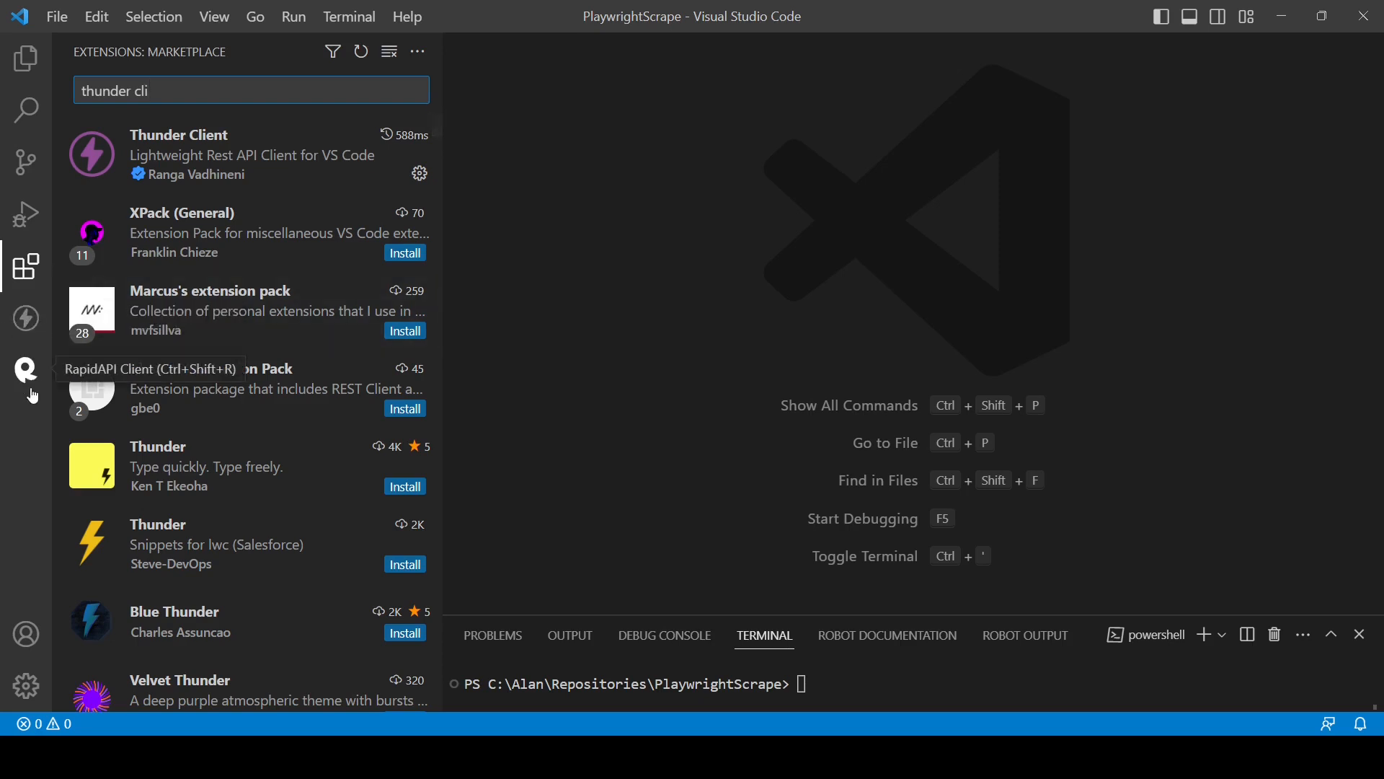
{"action": "mouse_move", "coordinate": [613, 287]}
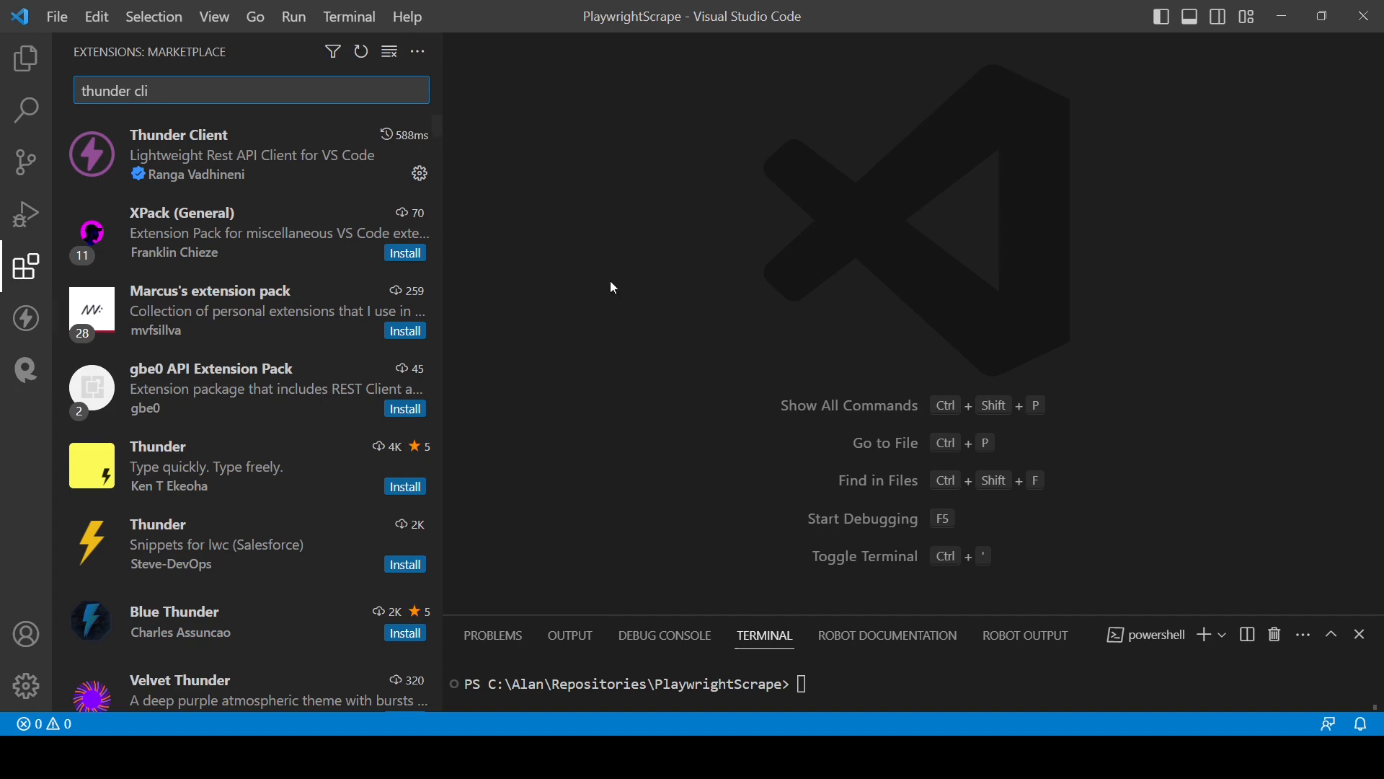
{"action": "mouse_move", "coordinate": [24, 317]}
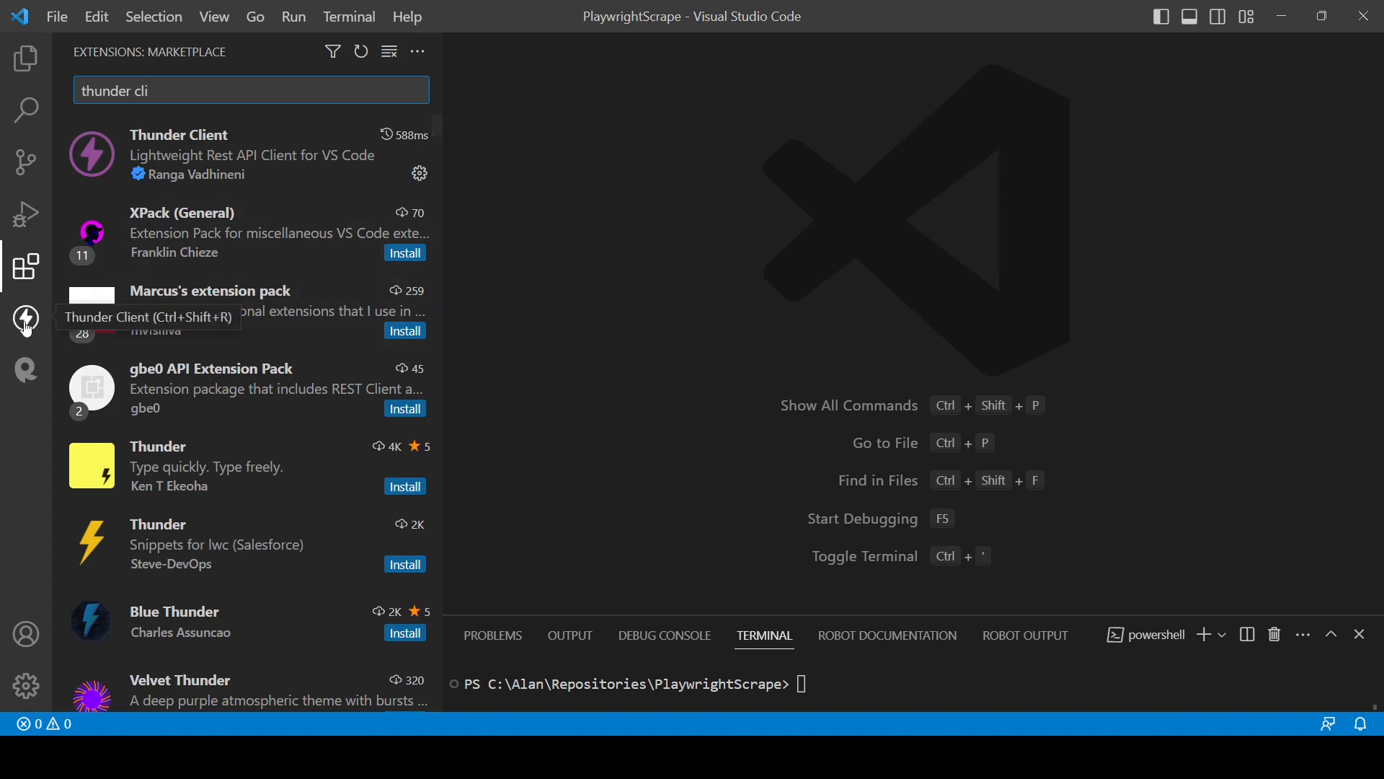
Switch to the Thunder Client panel and start a new request with the default GET welcome URL
{"action": "left_click", "coordinate": [24, 317]}
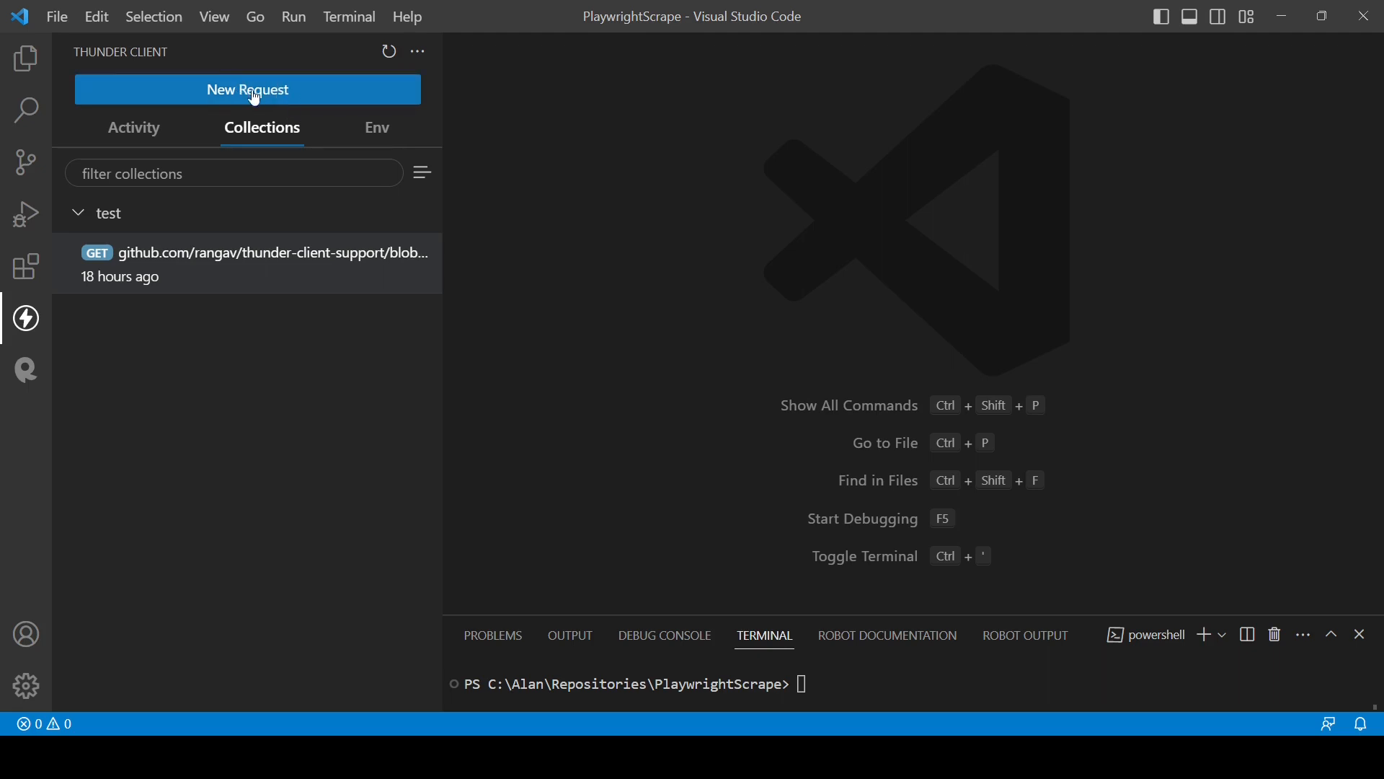
{"action": "left_click", "coordinate": [247, 90]}
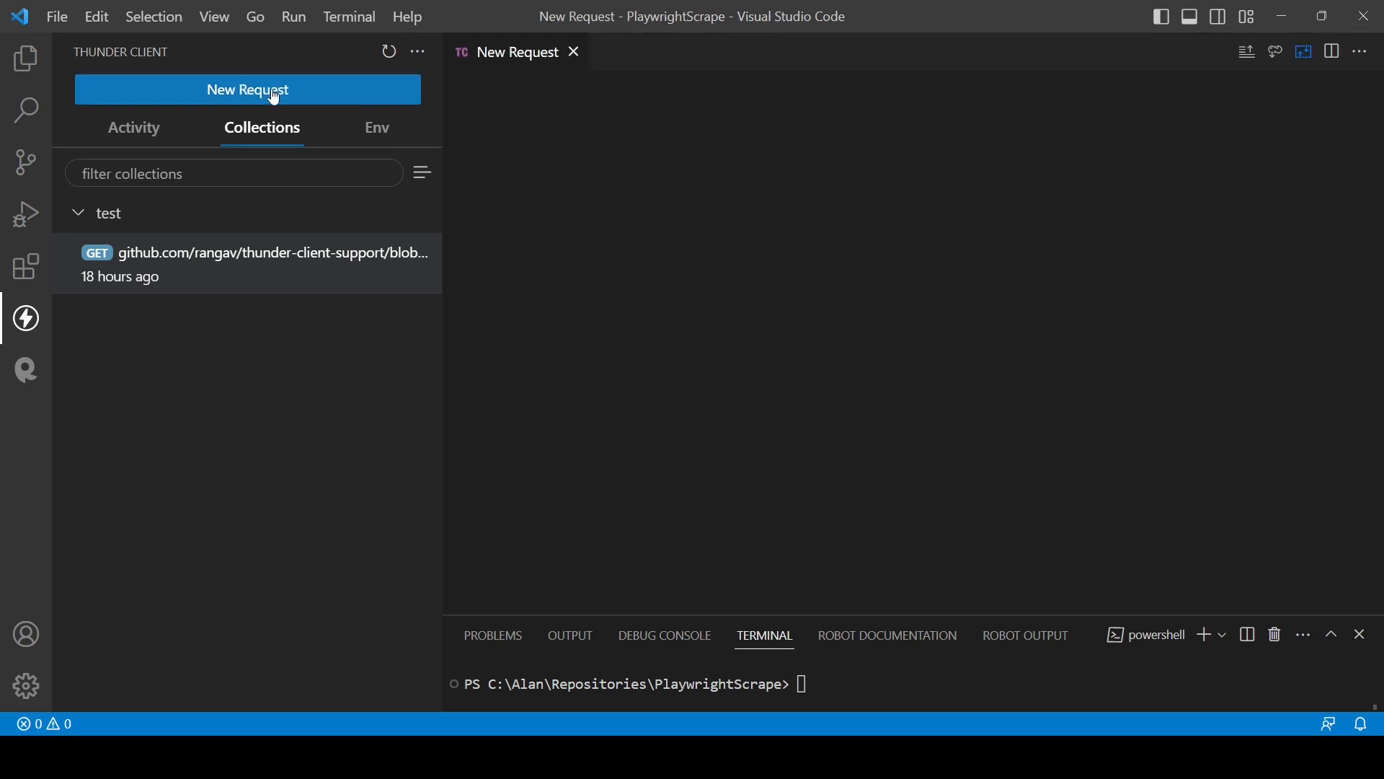
{"action": "left_click", "coordinate": [248, 89]}
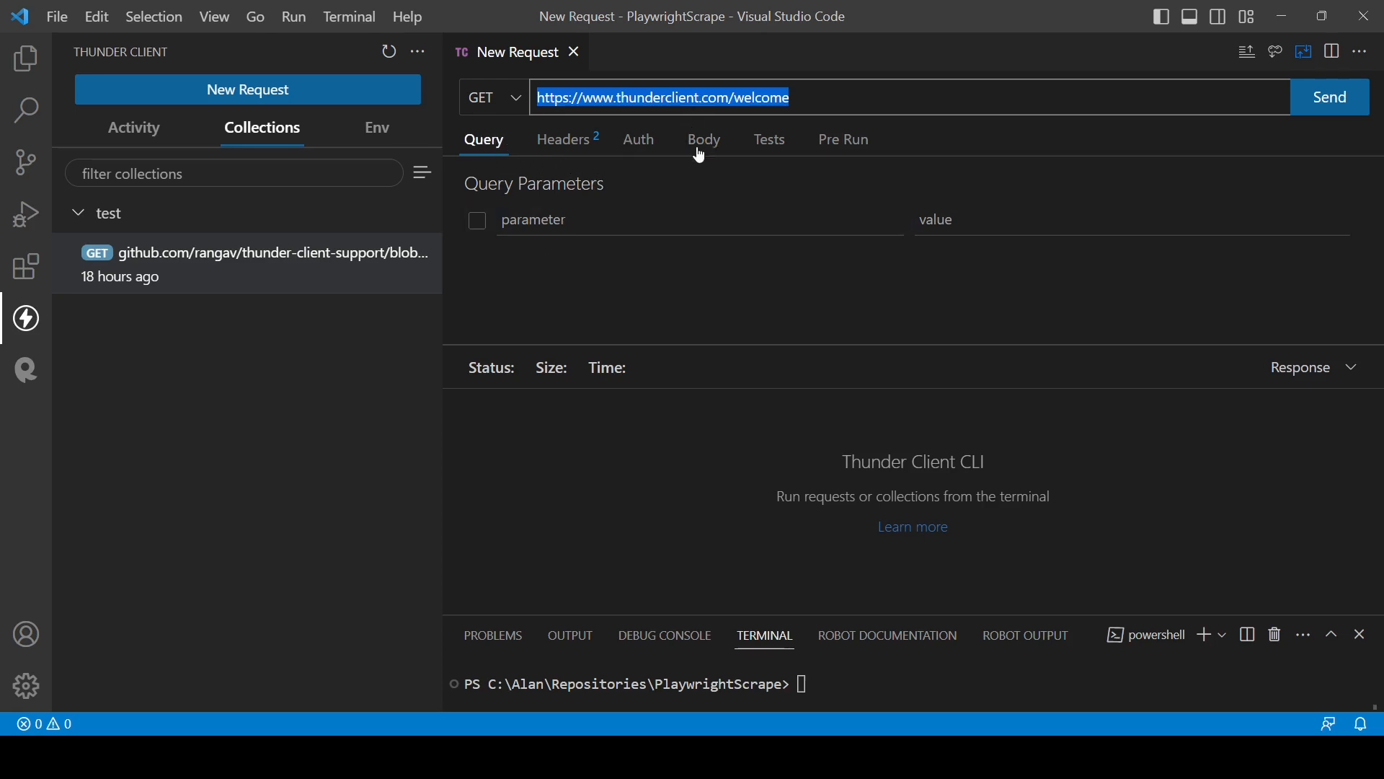
Send a GET to the OpenWeatherMap weather URL, get 200 OK, then view response Headers and Cookies
{"action": "left_click", "coordinate": [815, 98]}
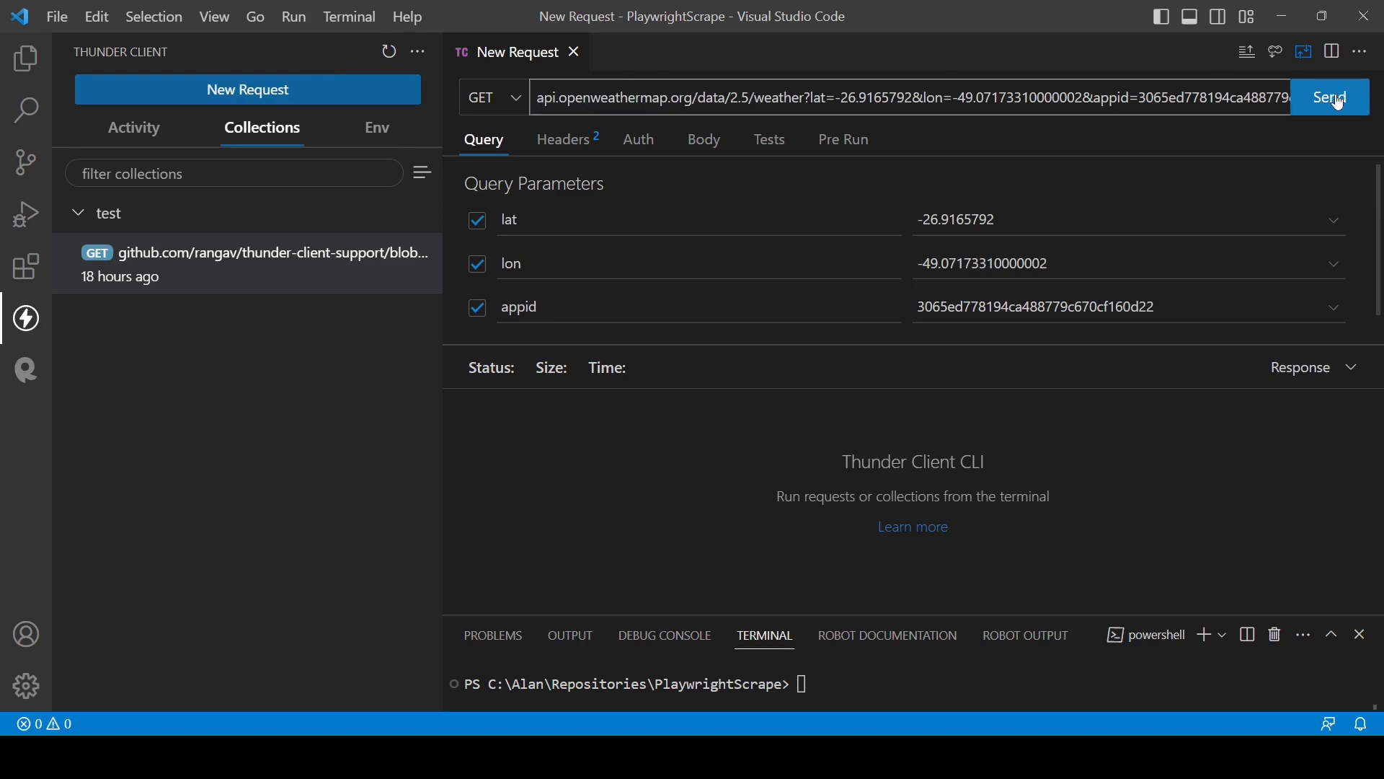
{"action": "left_click", "coordinate": [1330, 97]}
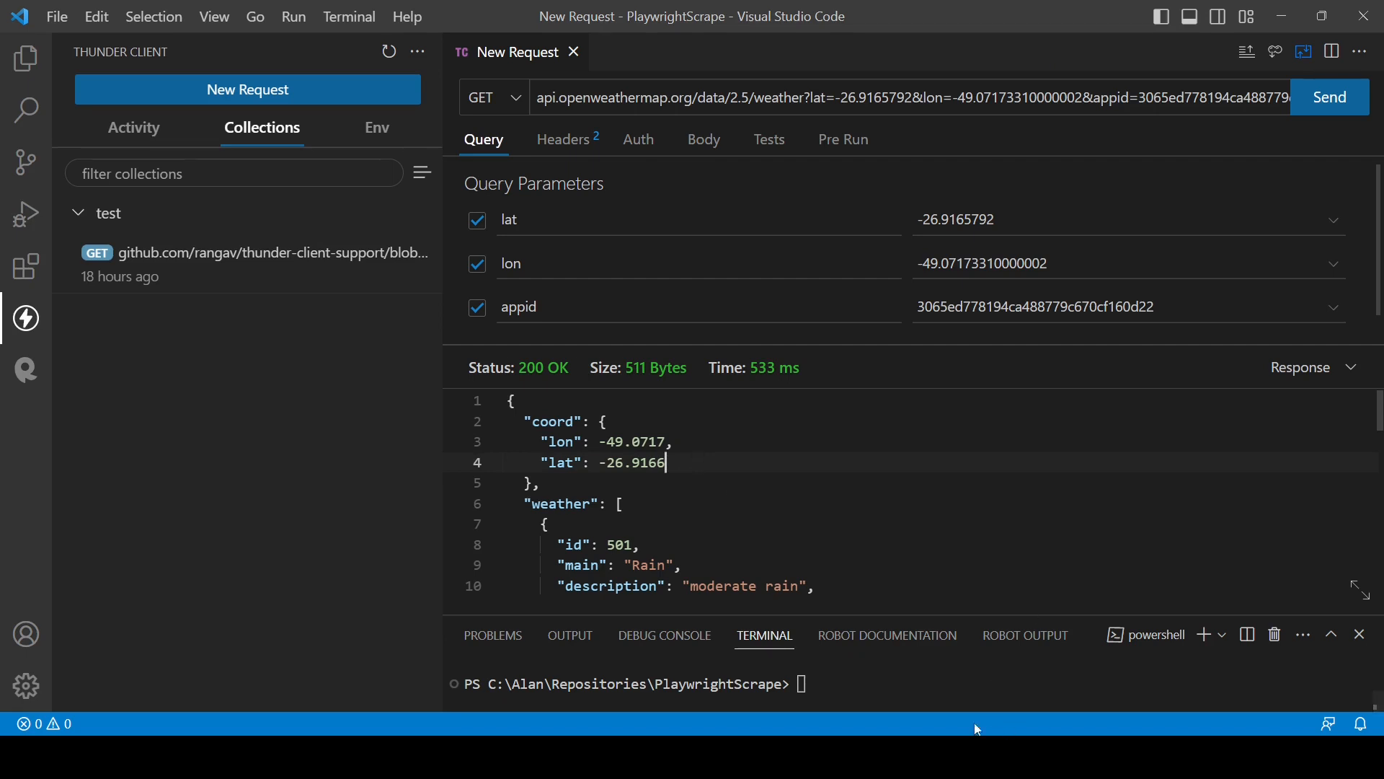
{"action": "mouse_move", "coordinate": [774, 421]}
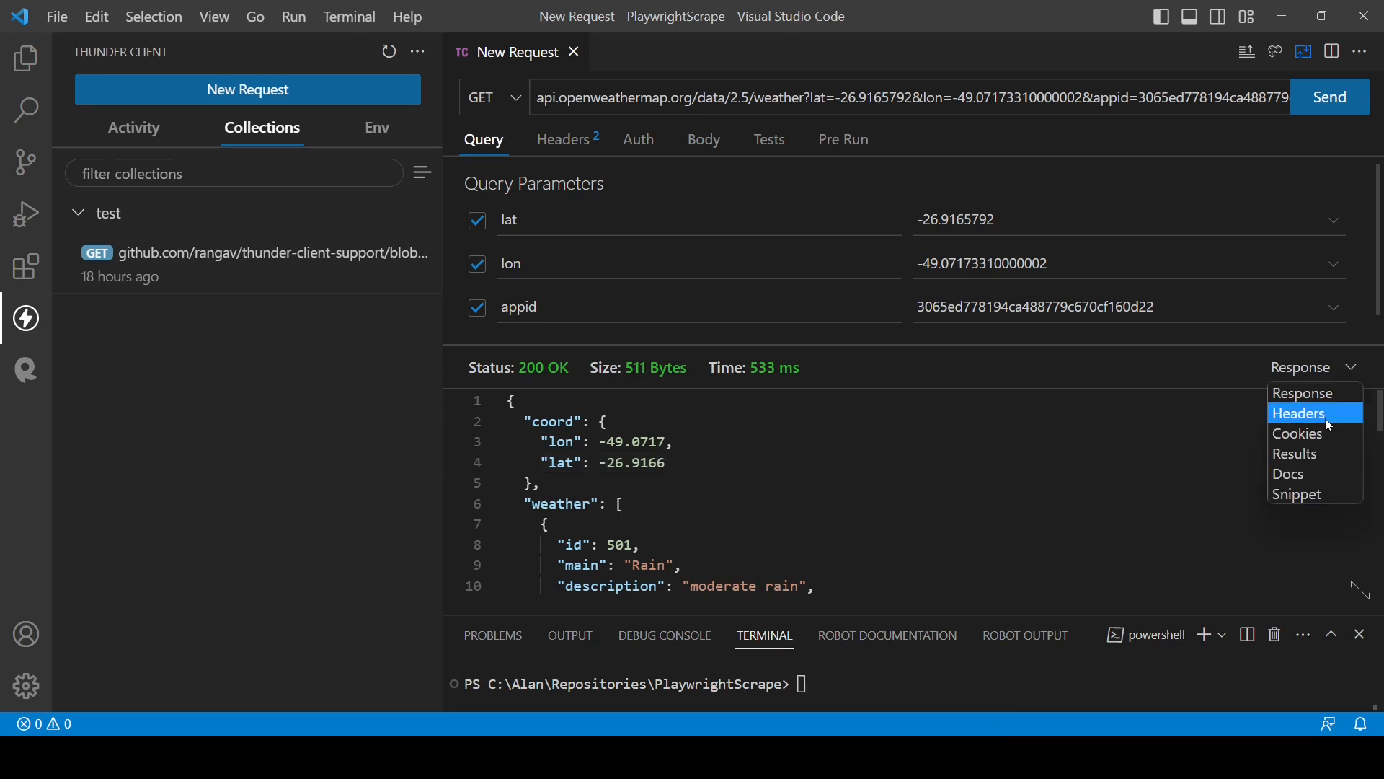
{"action": "left_click", "coordinate": [1297, 433]}
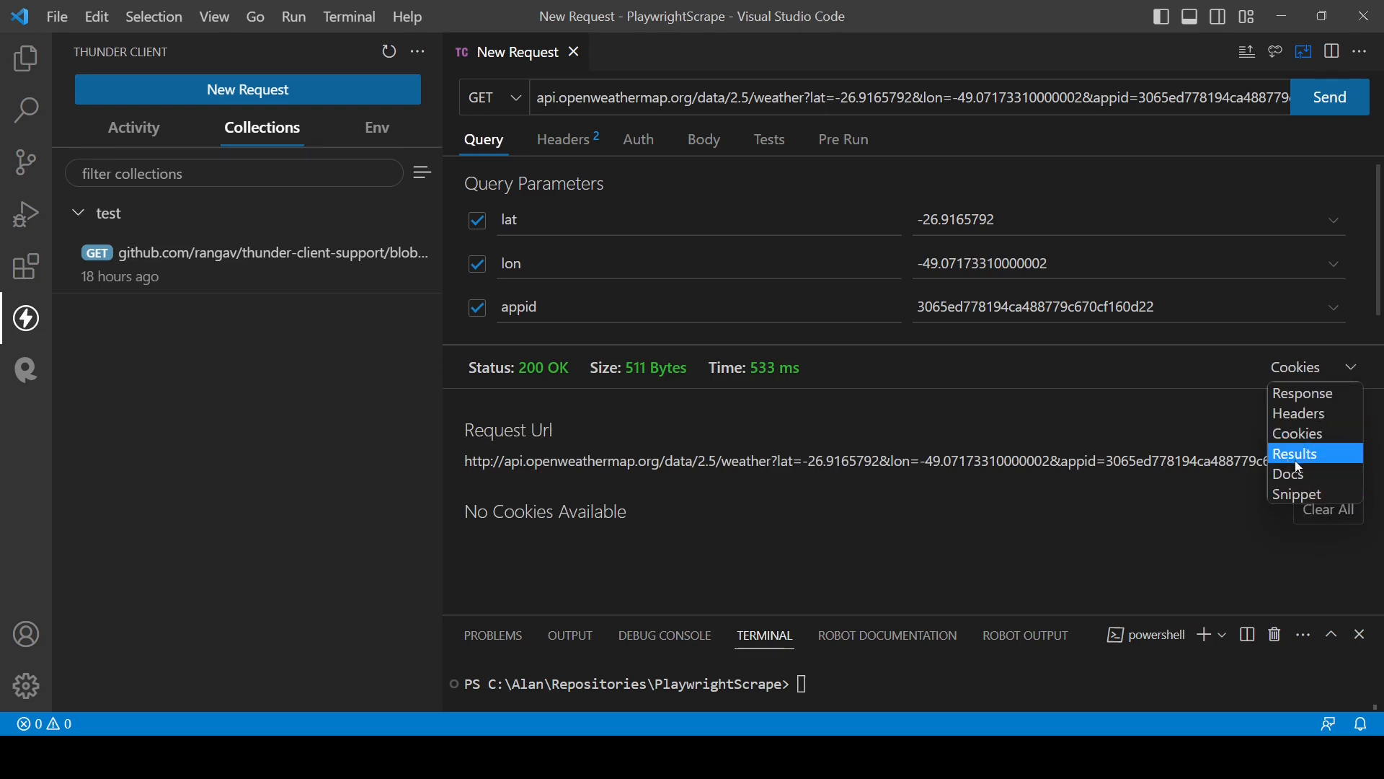
{"action": "mouse_move", "coordinate": [1010, 437]}
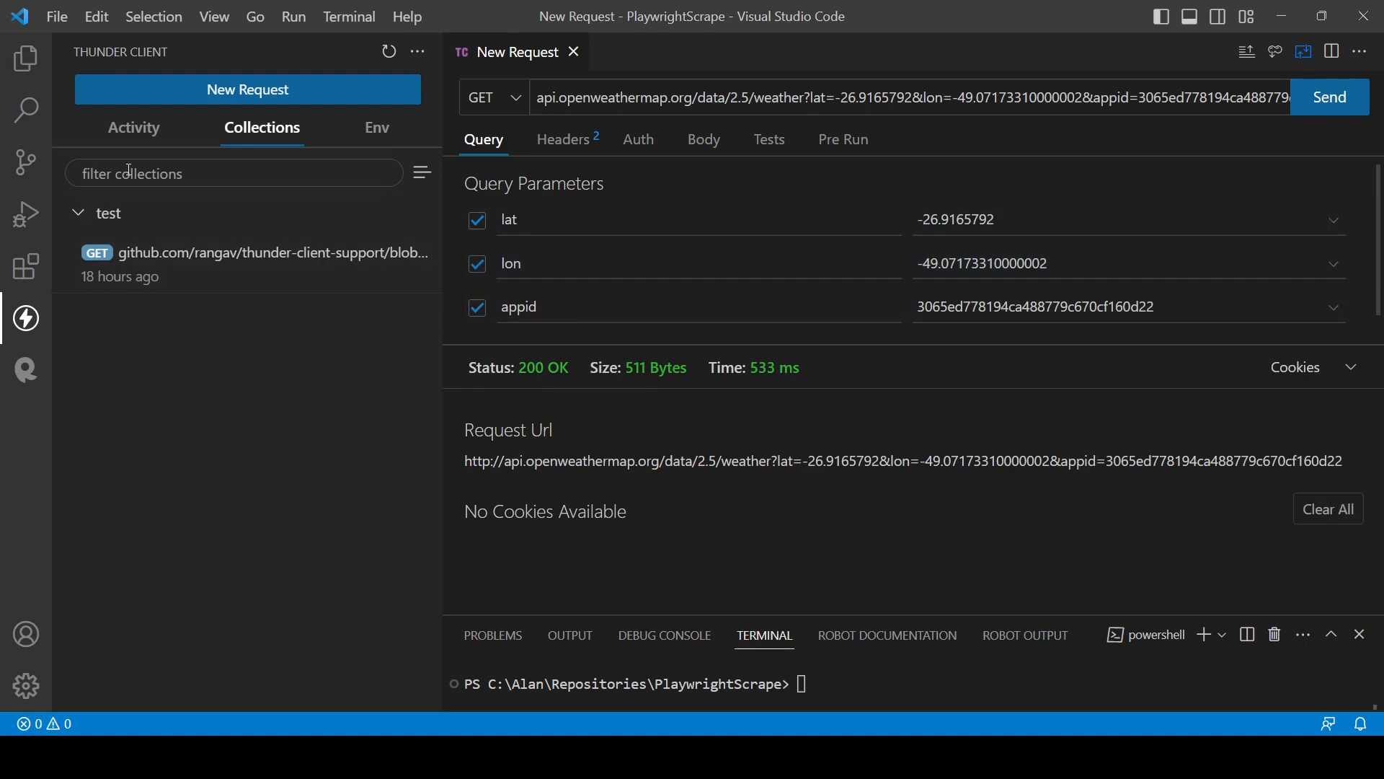
Create a new Thunder Client collection named 'teste' and open its actions menu
{"action": "left_click", "coordinate": [421, 173]}
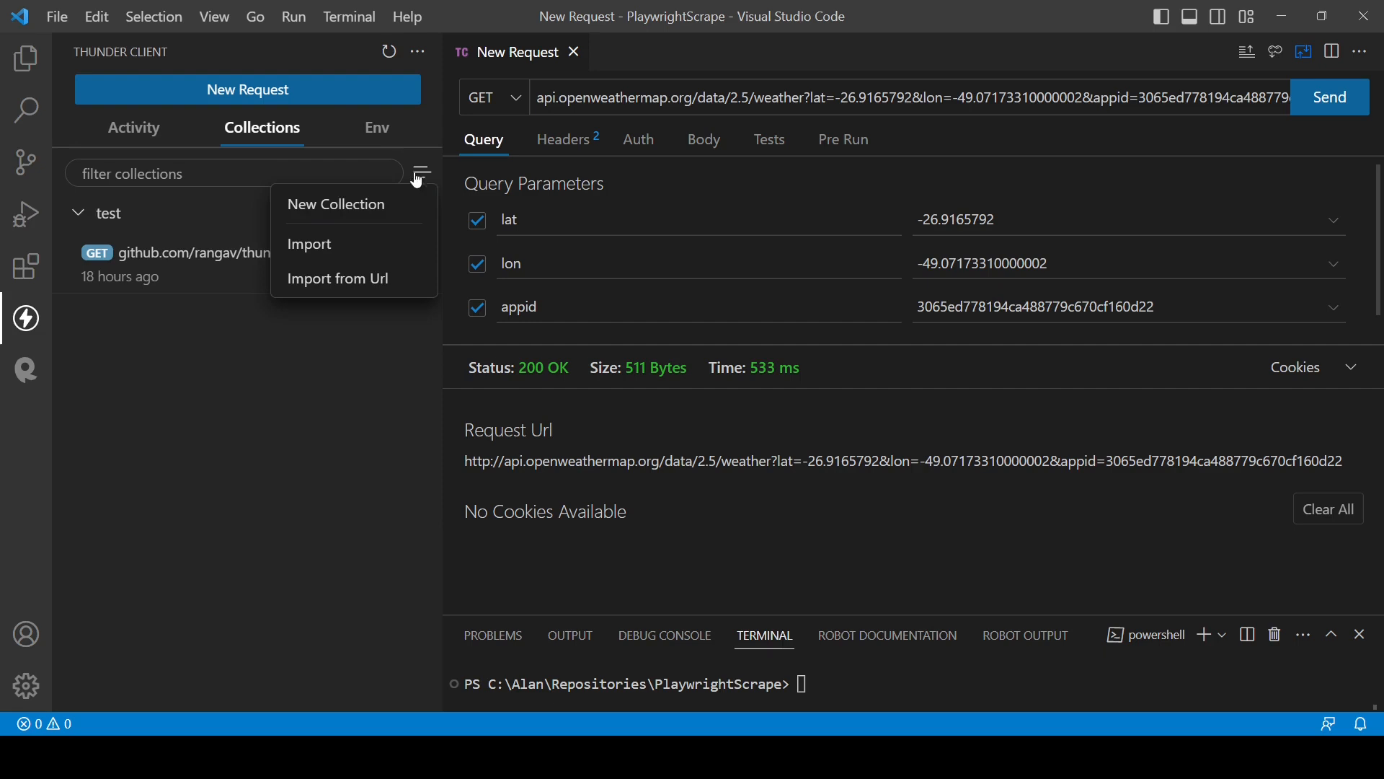
{"action": "mouse_move", "coordinate": [355, 213]}
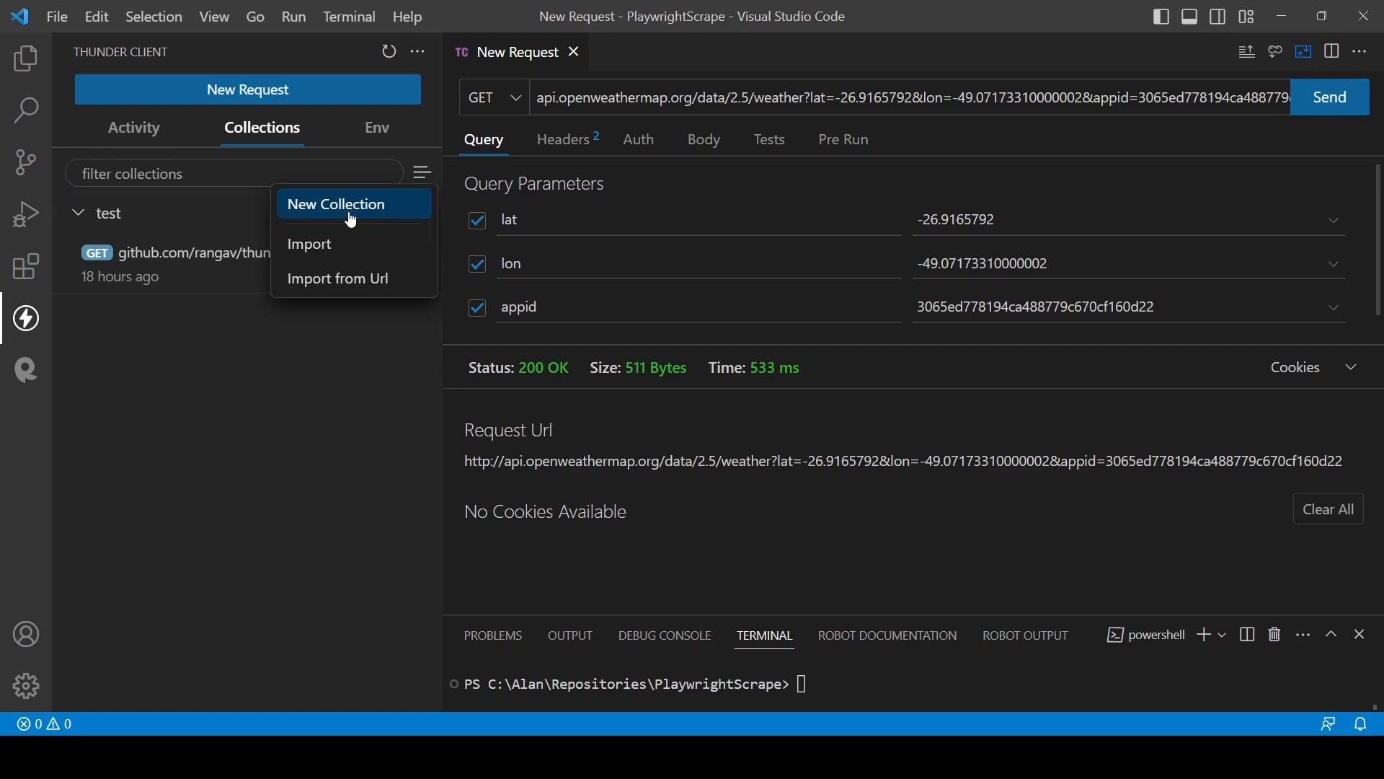
{"action": "left_click", "coordinate": [336, 205]}
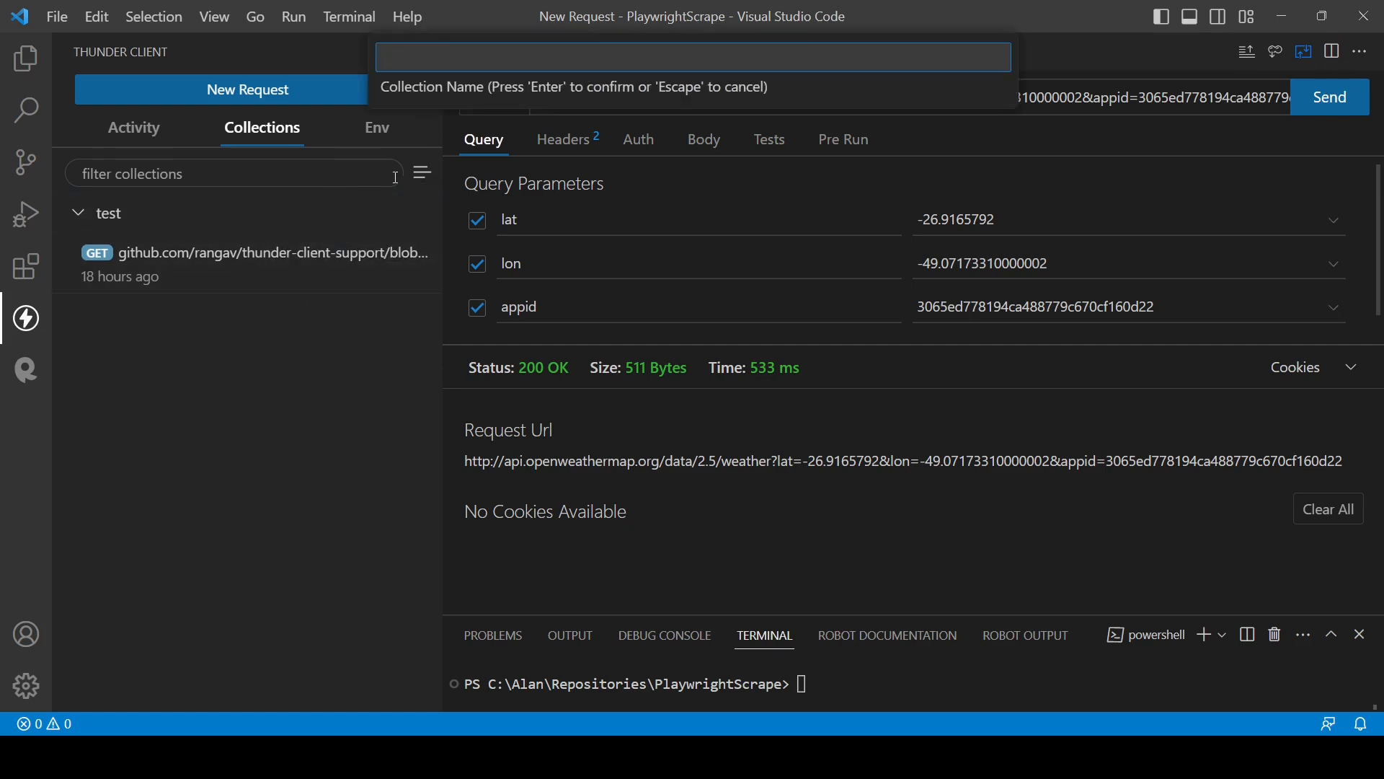
{"action": "type", "text": "teste"}
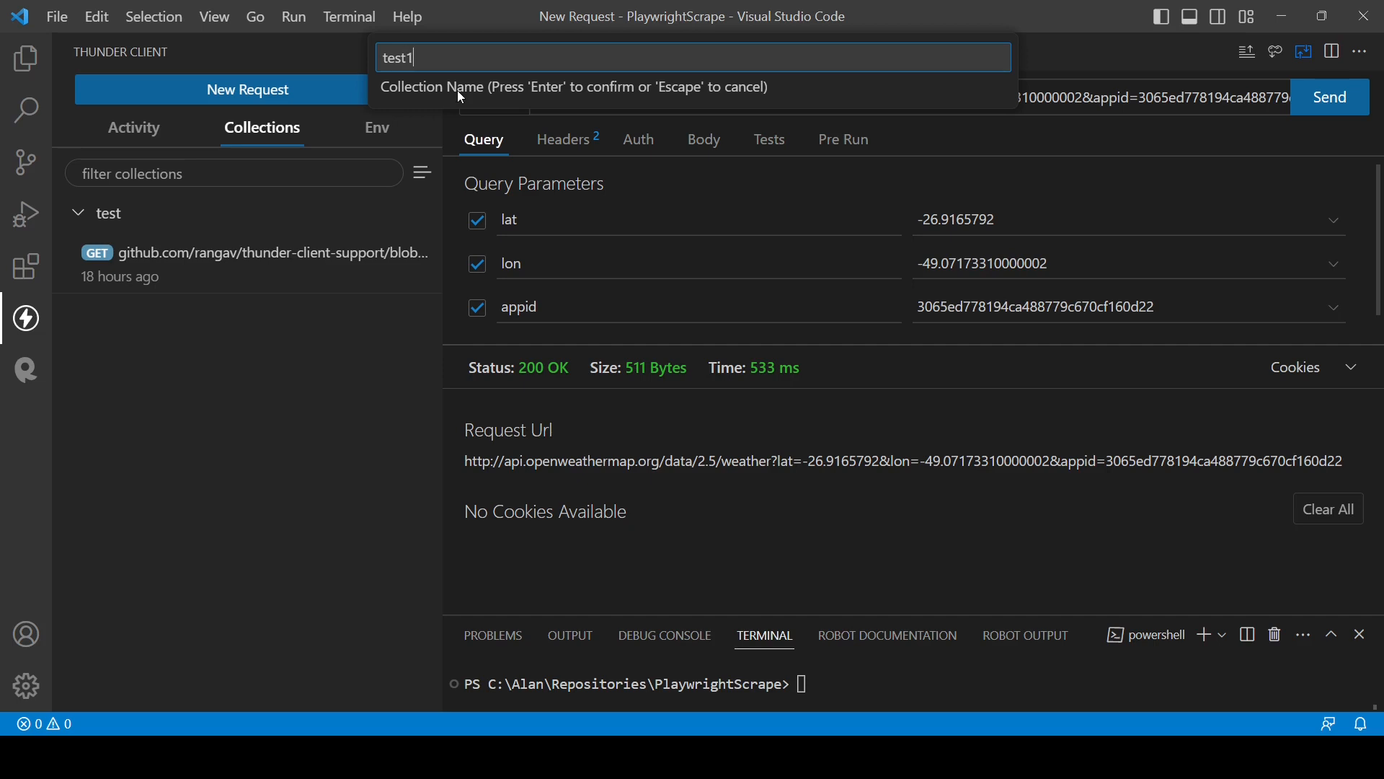
{"action": "key", "text": "Enter"}
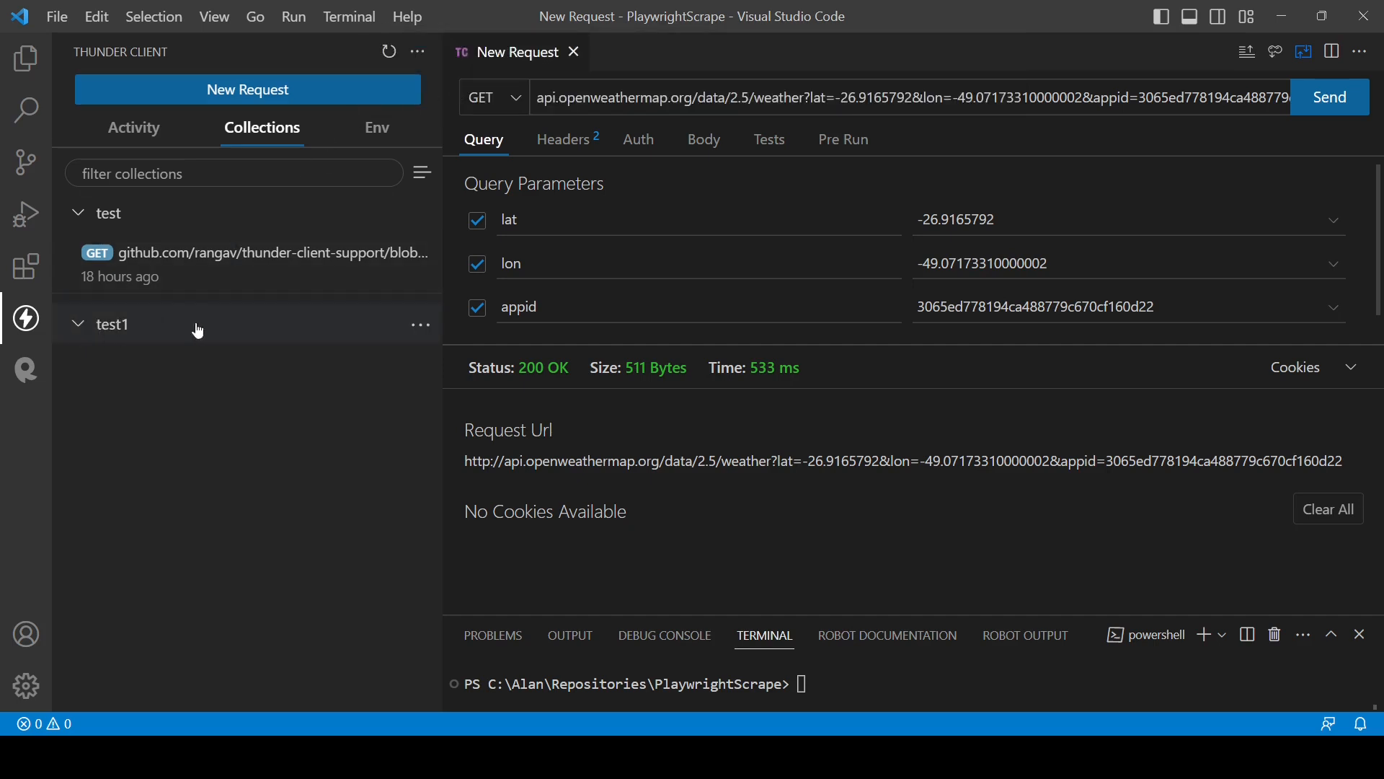
{"action": "left_click", "coordinate": [421, 324]}
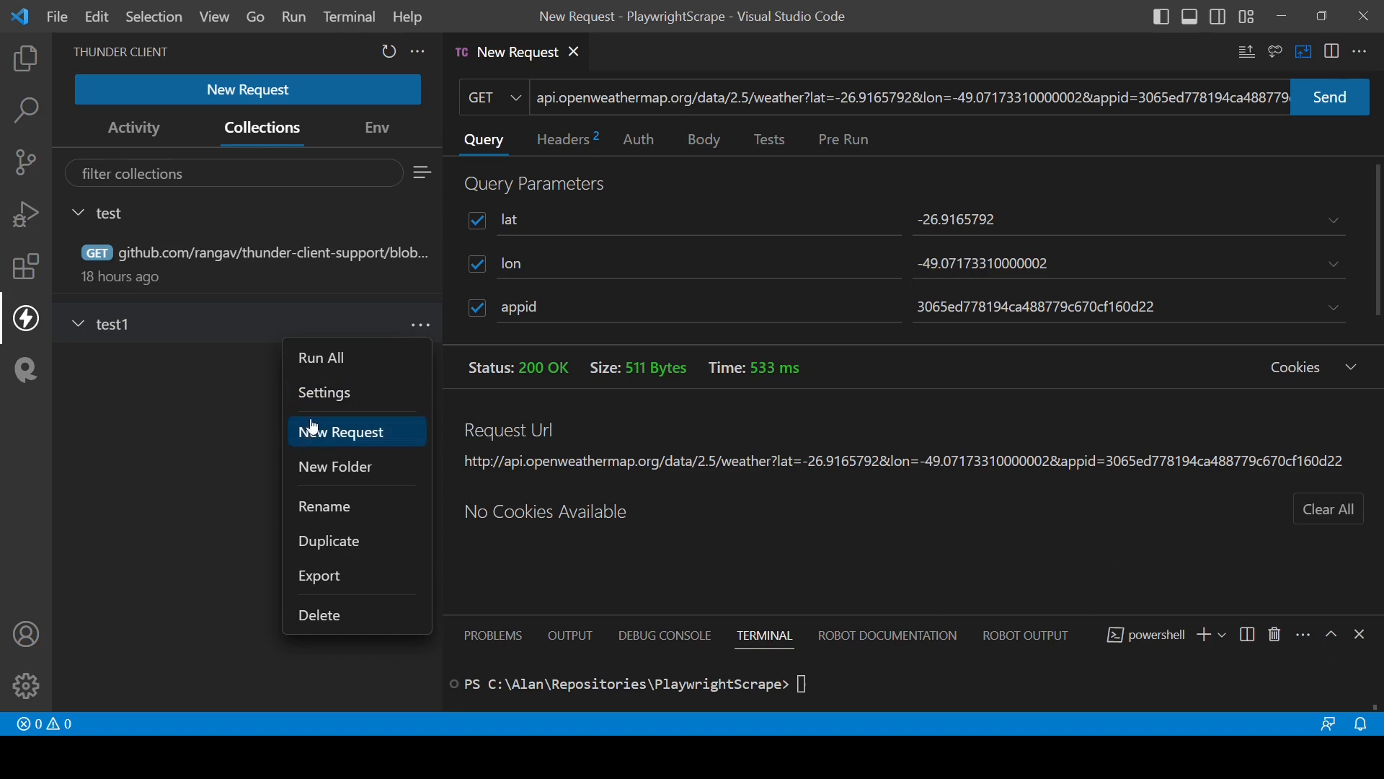
{"action": "mouse_move", "coordinate": [364, 443]}
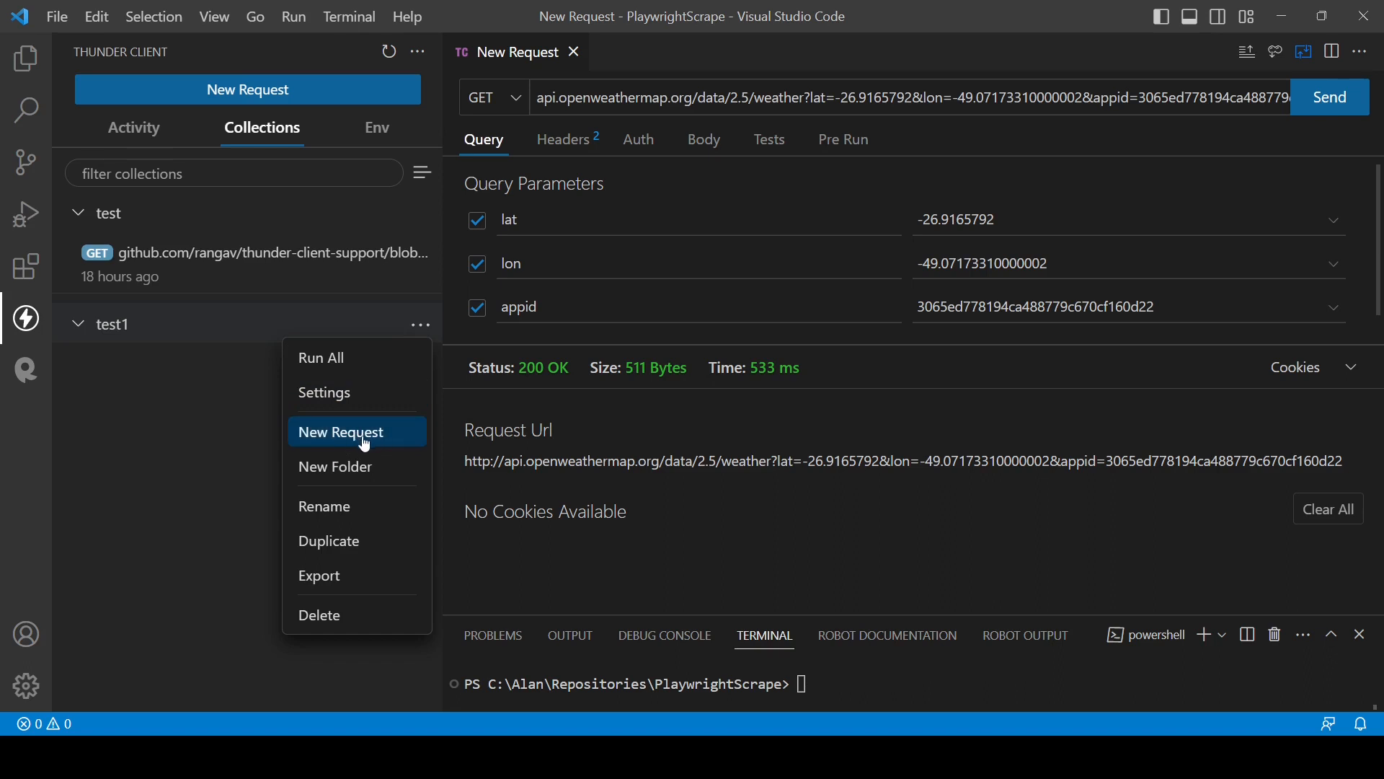
{"action": "mouse_move", "coordinate": [137, 346]}
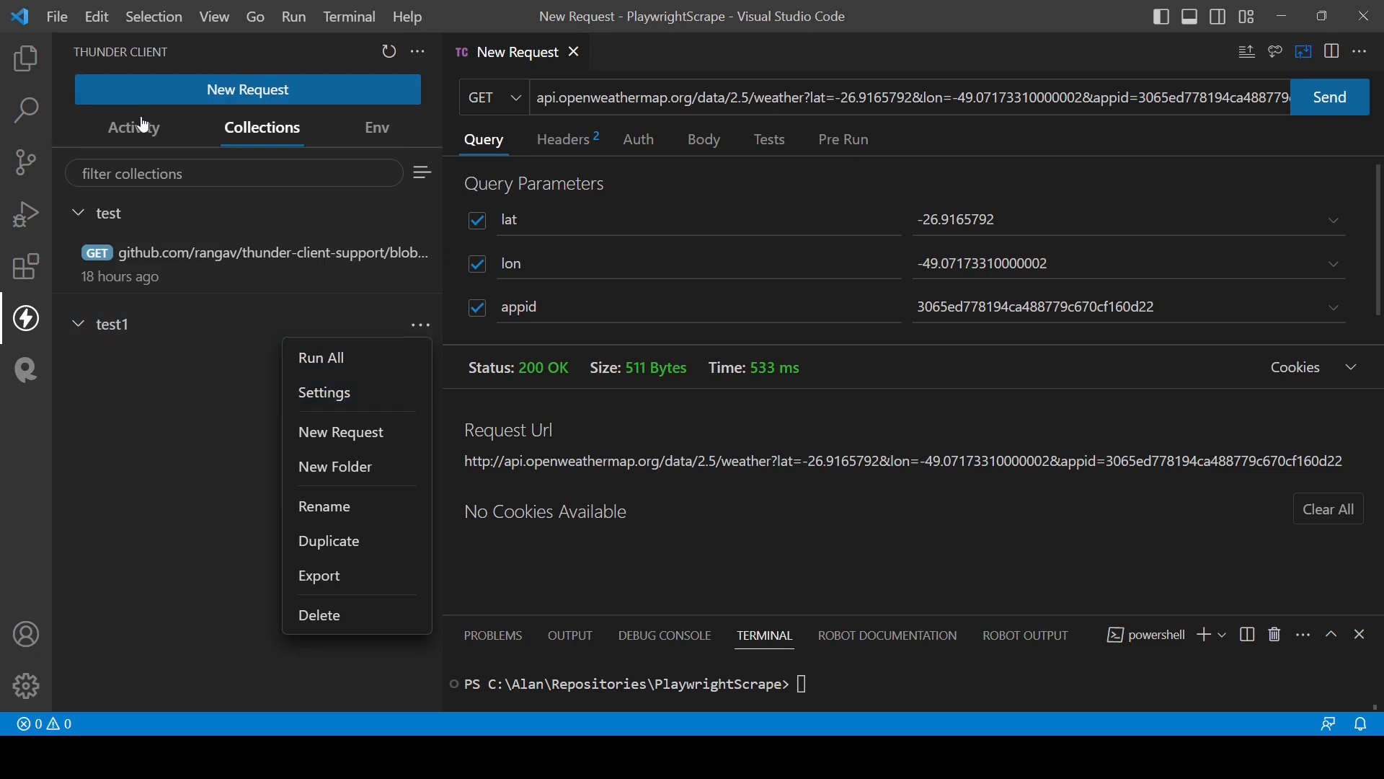
Browse Activity, Collections and the empty Env list, then close the remaining New Request tab
{"action": "left_click", "coordinate": [133, 127]}
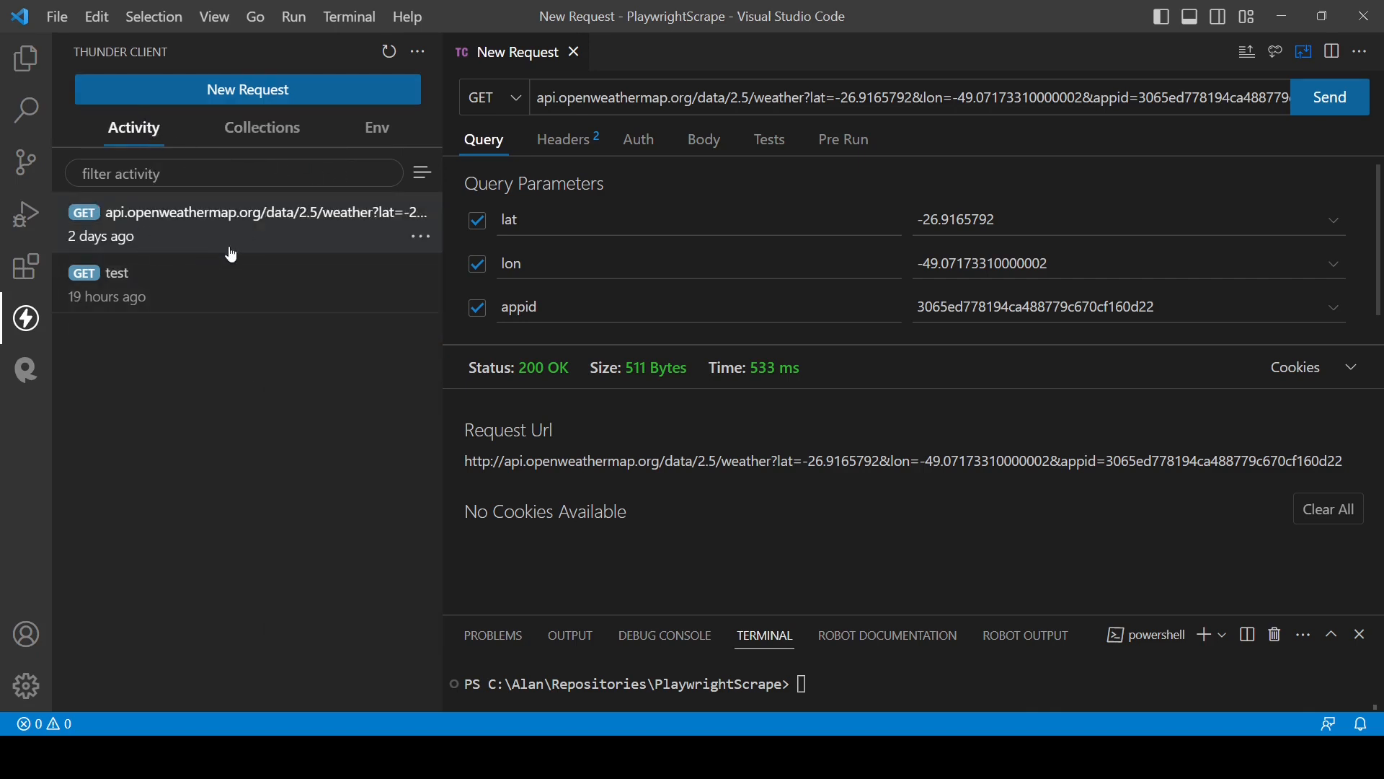
{"action": "left_click", "coordinate": [262, 127]}
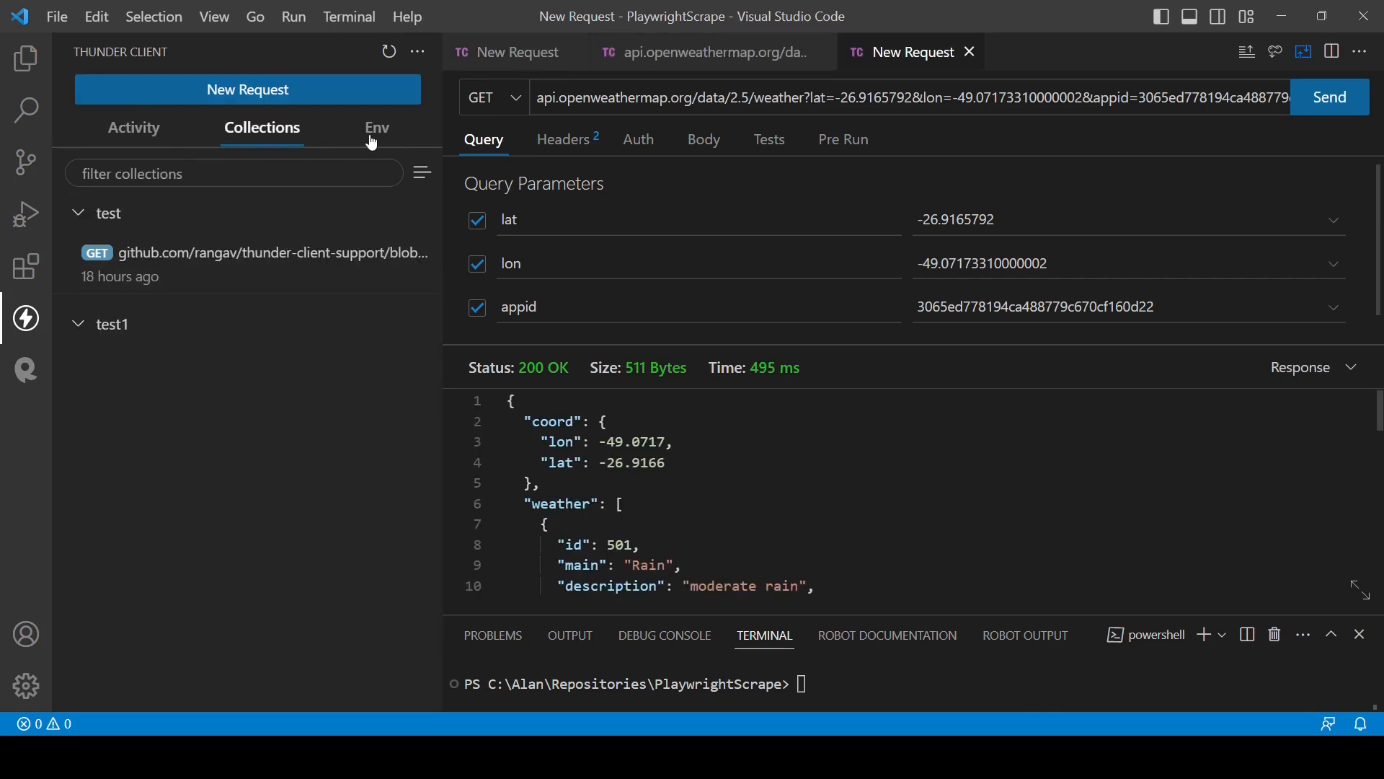
{"action": "left_click", "coordinate": [376, 127]}
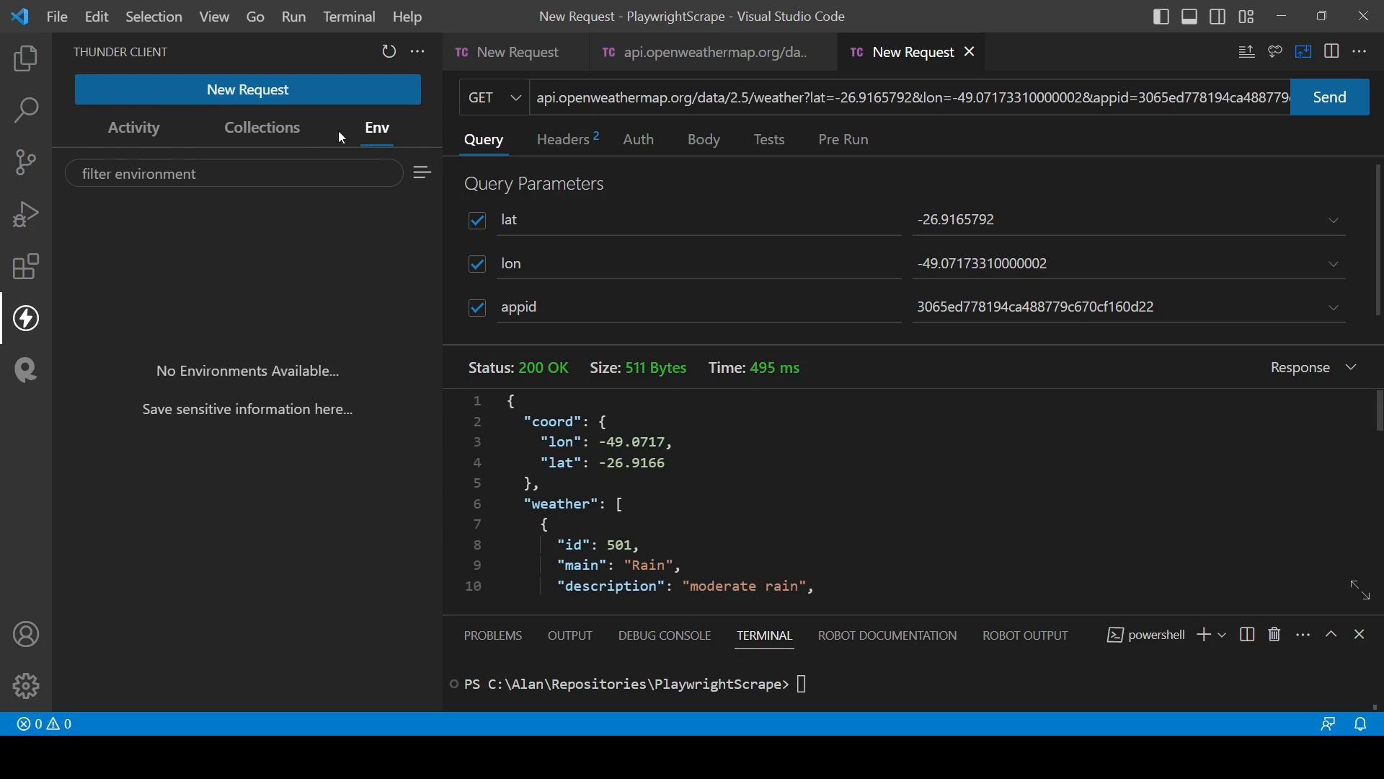
{"action": "left_click", "coordinate": [421, 171]}
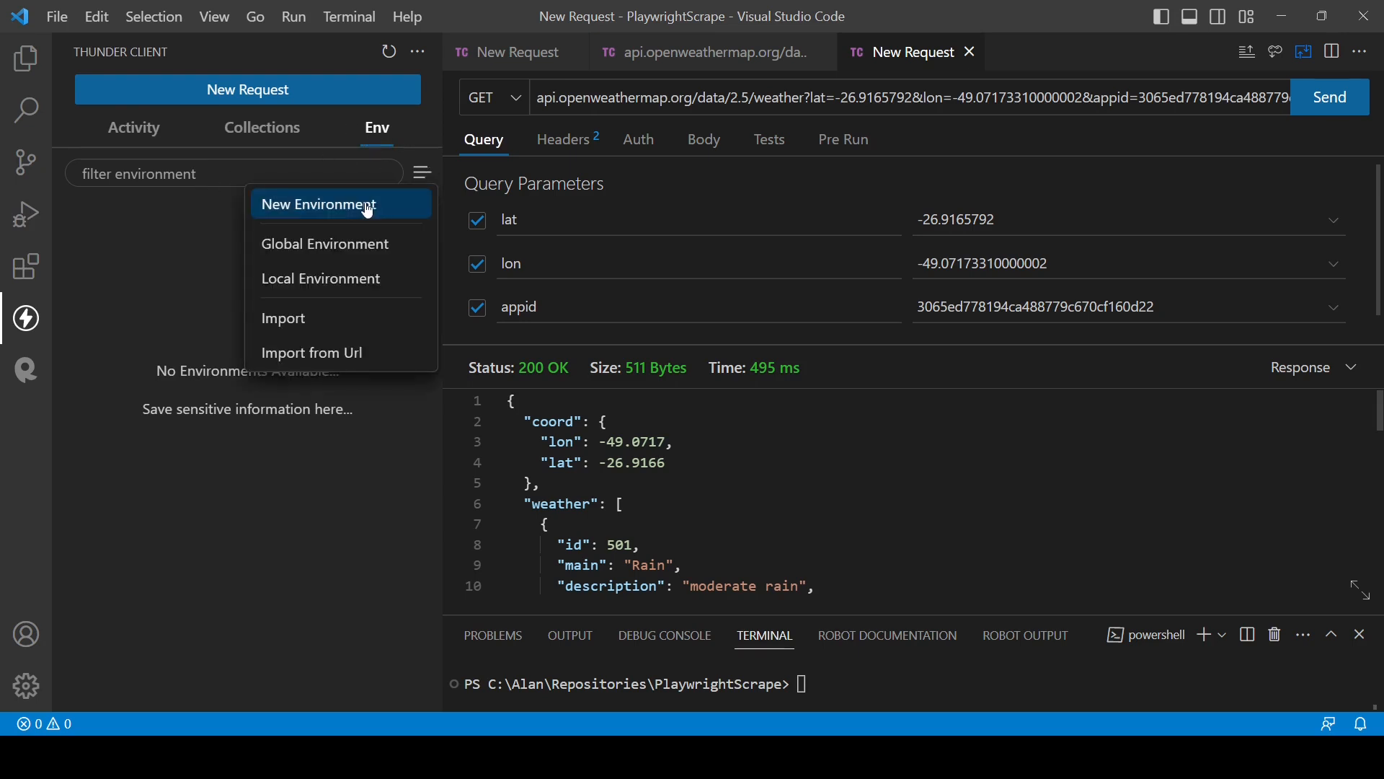
{"action": "mouse_move", "coordinate": [354, 267]}
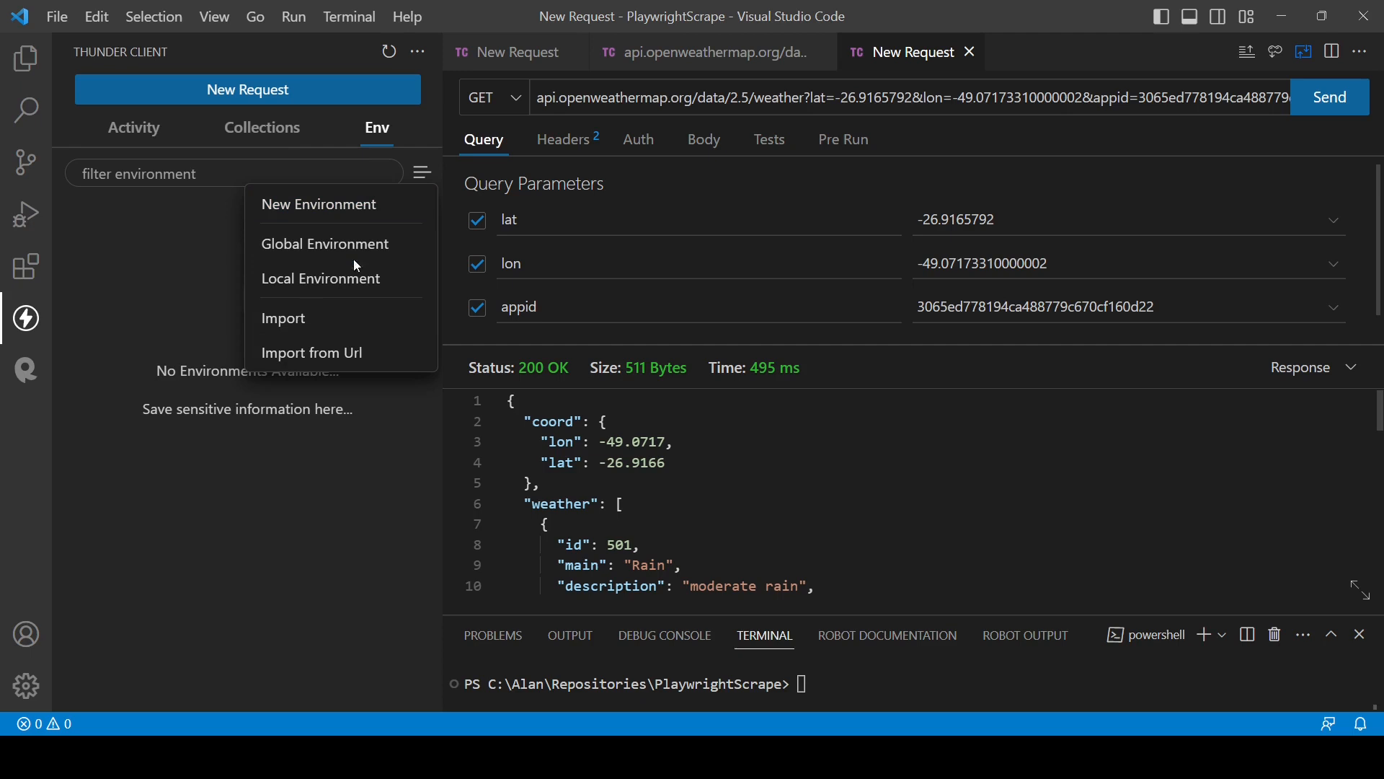
{"action": "mouse_move", "coordinate": [311, 305]}
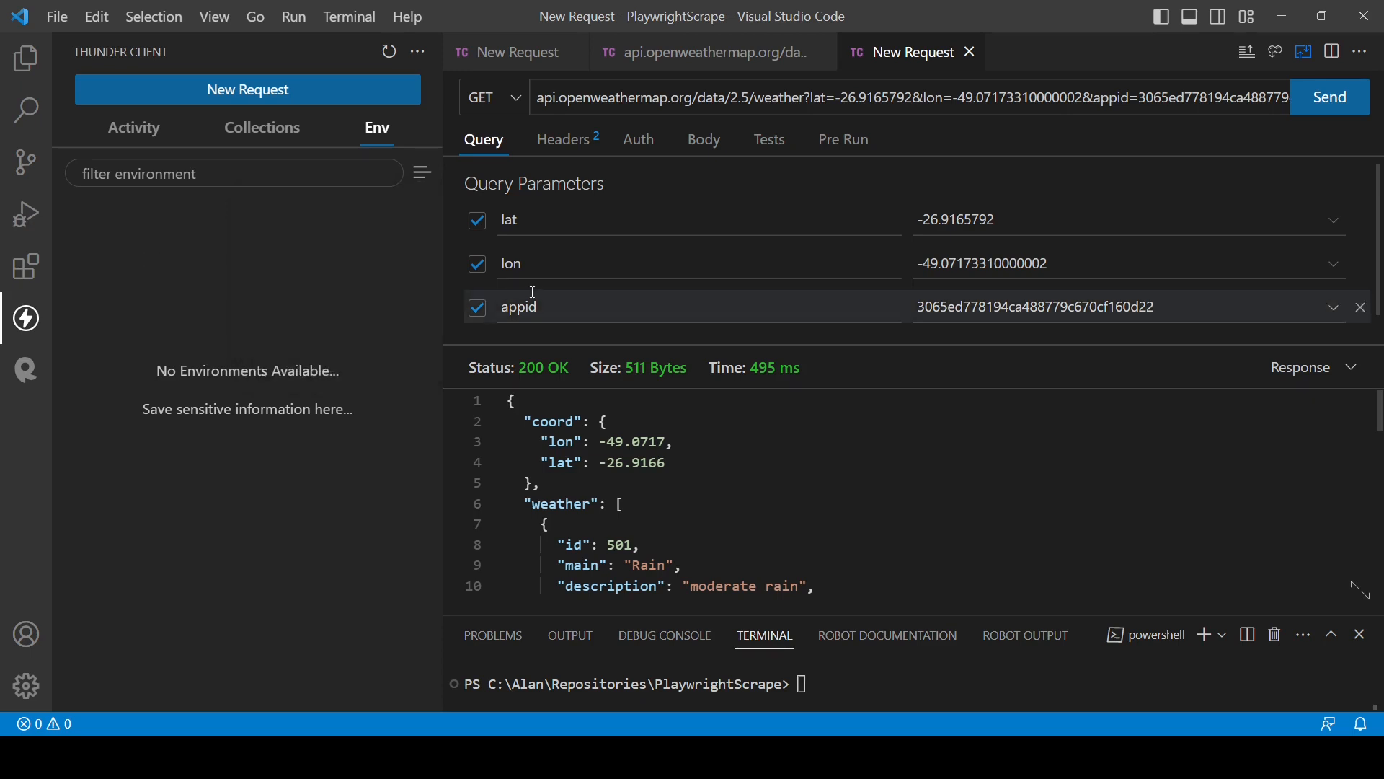
{"action": "mouse_move", "coordinate": [966, 68]}
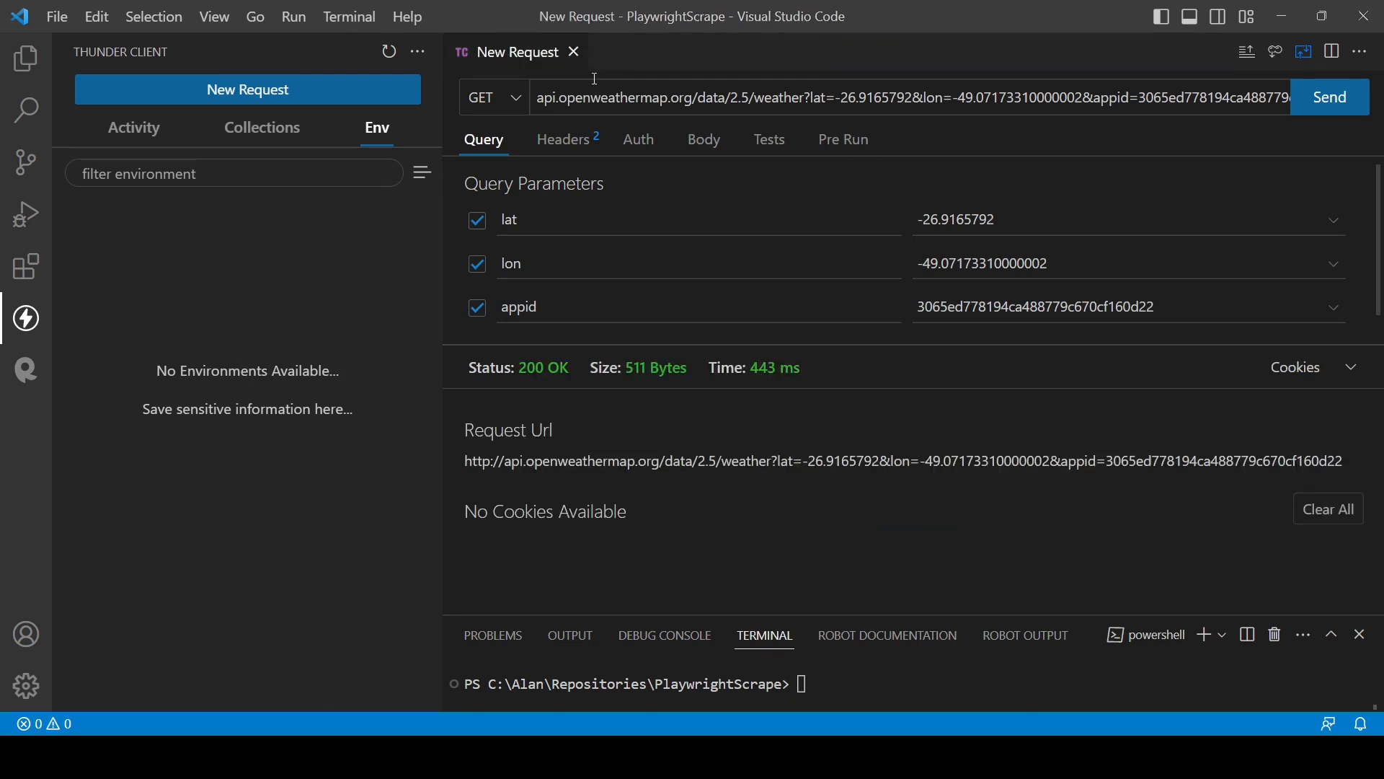
{"action": "left_click", "coordinate": [574, 52]}
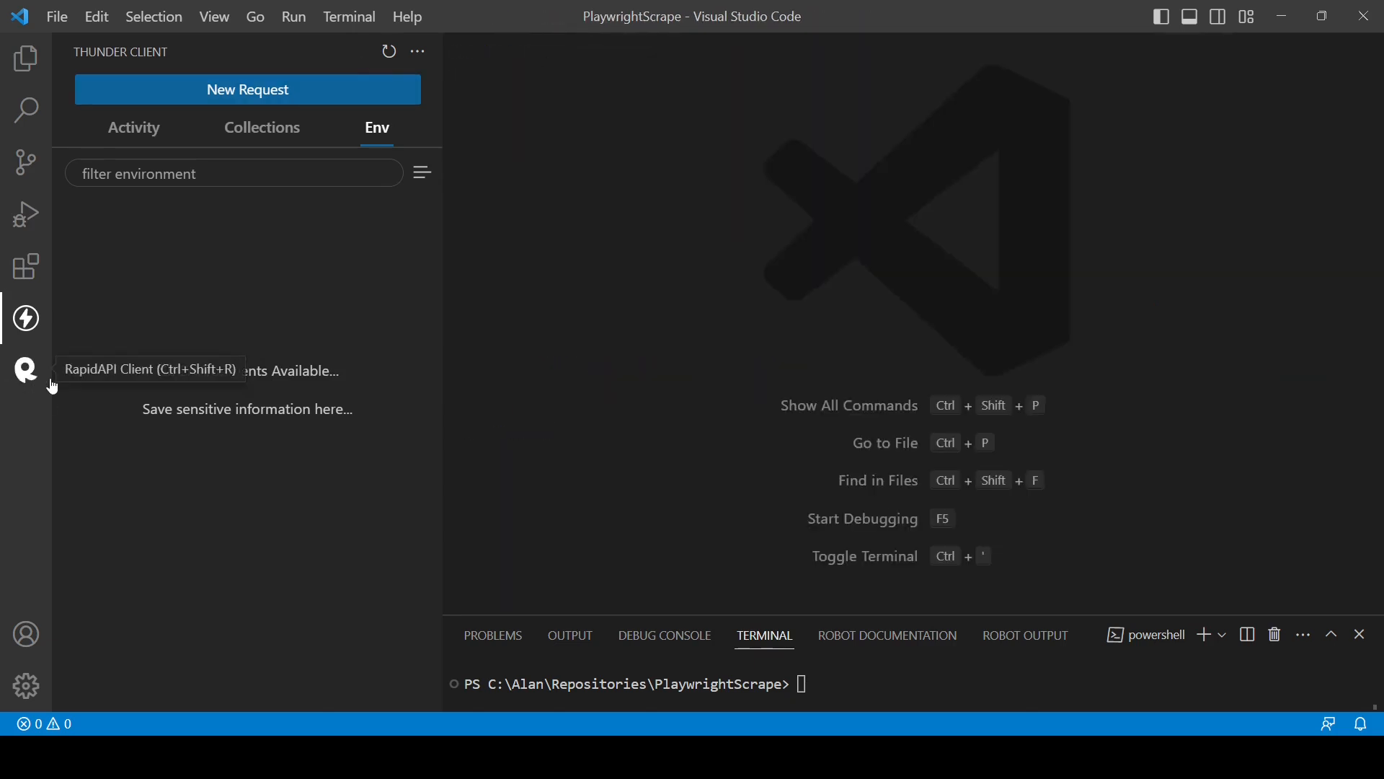
Switch to RapidAPI Client, toggle Sessions and Environments, and bring up the project picker
{"action": "left_click", "coordinate": [24, 369]}
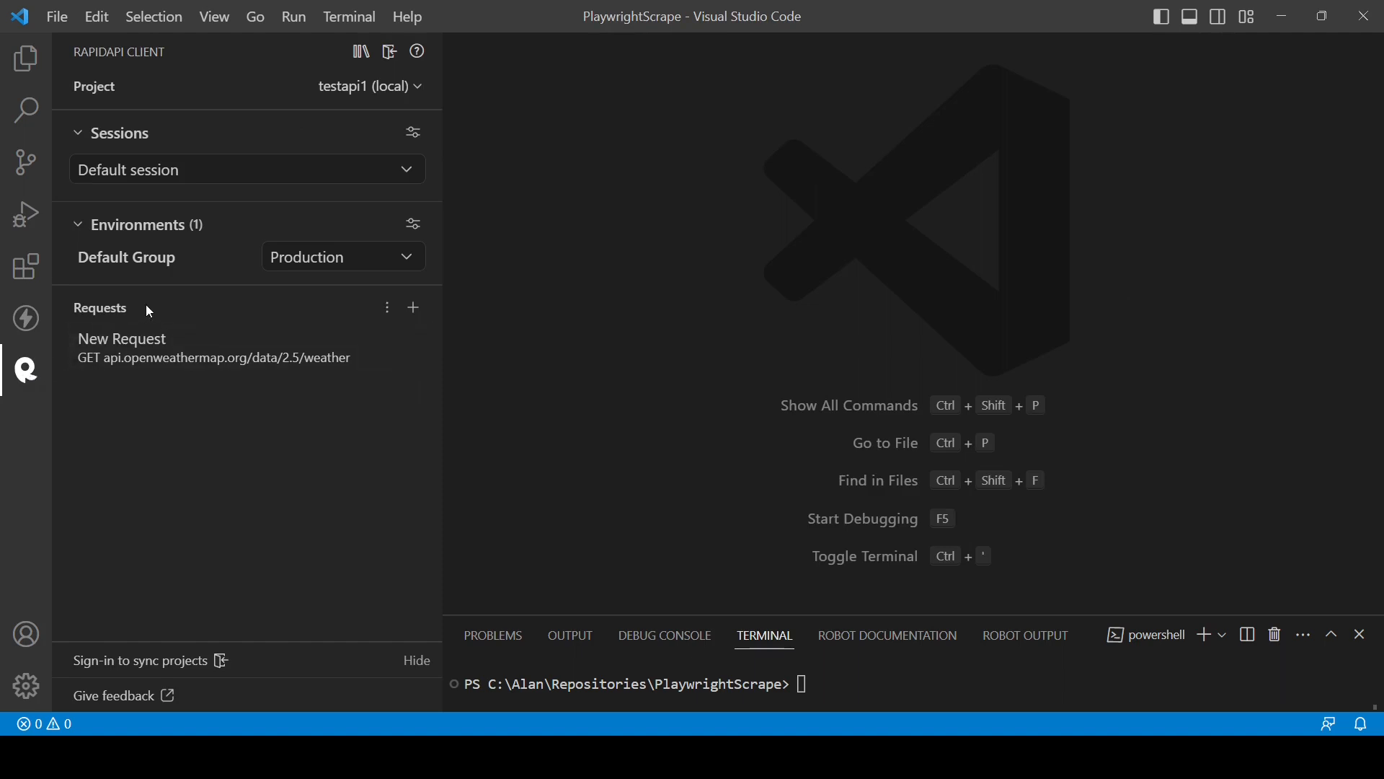
{"action": "left_click", "coordinate": [246, 168]}
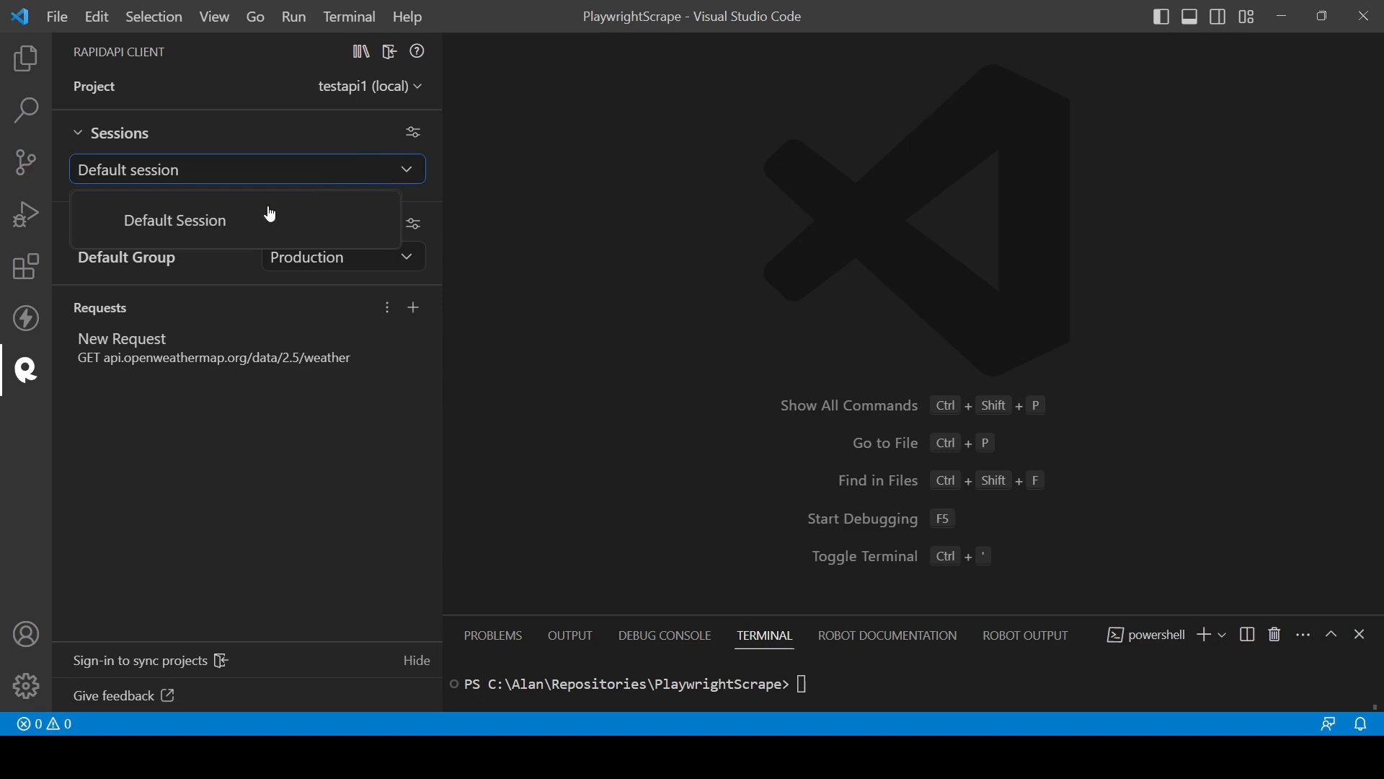
{"action": "left_click", "coordinate": [118, 133]}
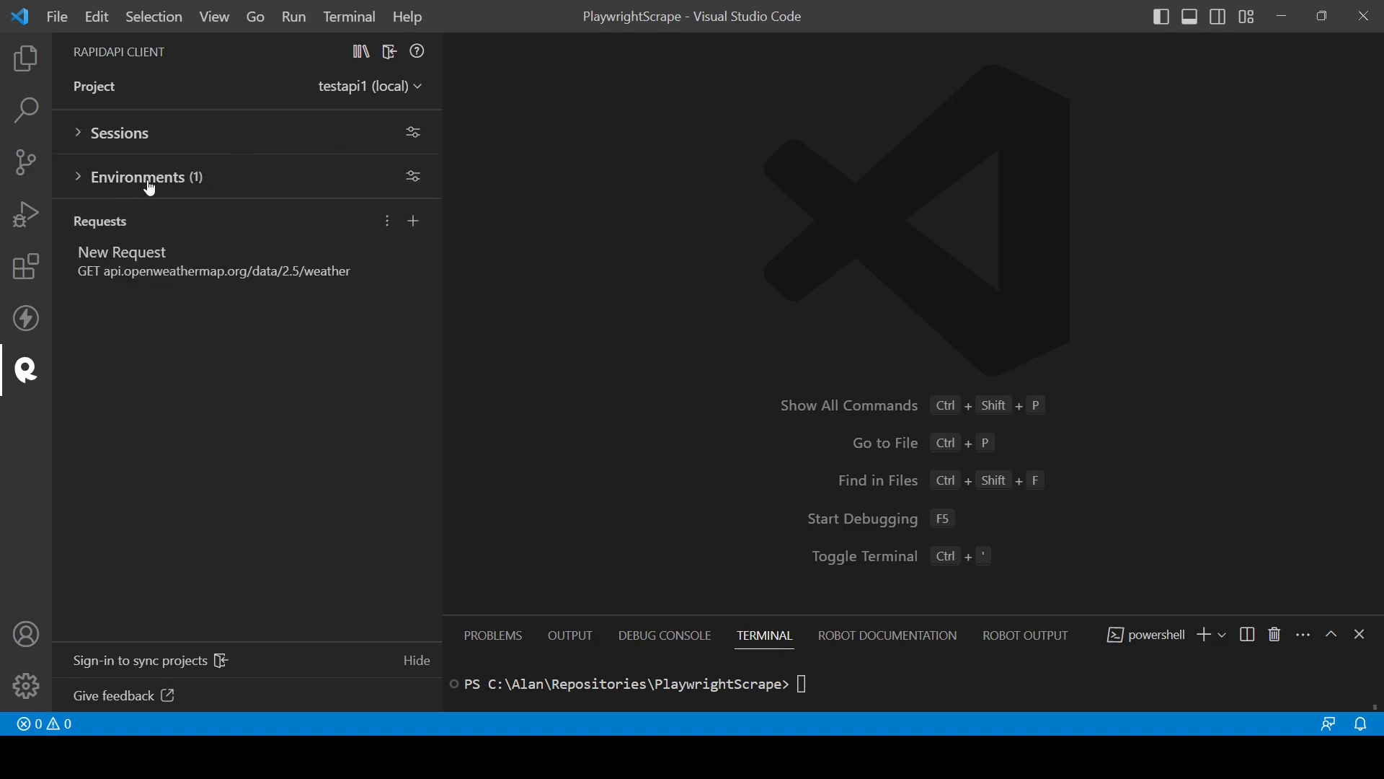
{"action": "left_click", "coordinate": [364, 85]}
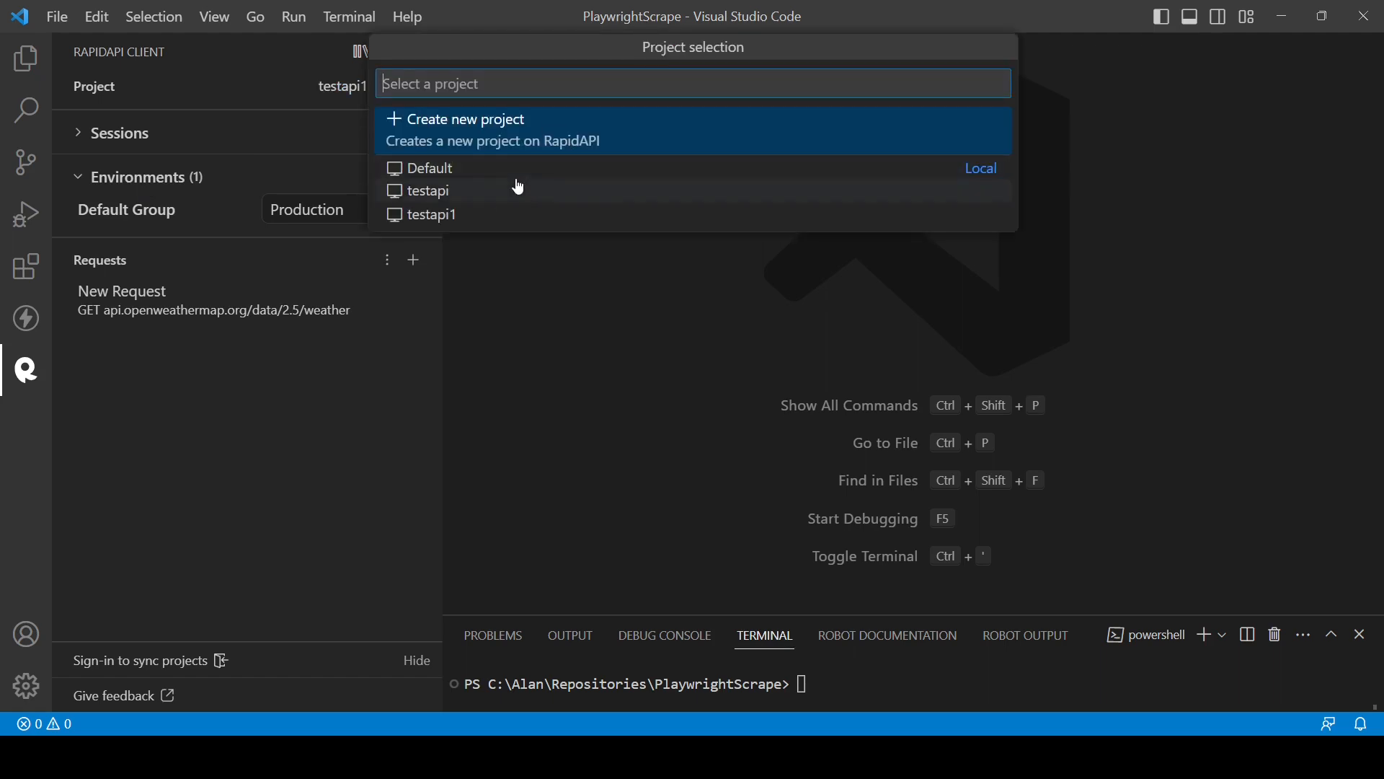
{"action": "mouse_move", "coordinate": [532, 139]}
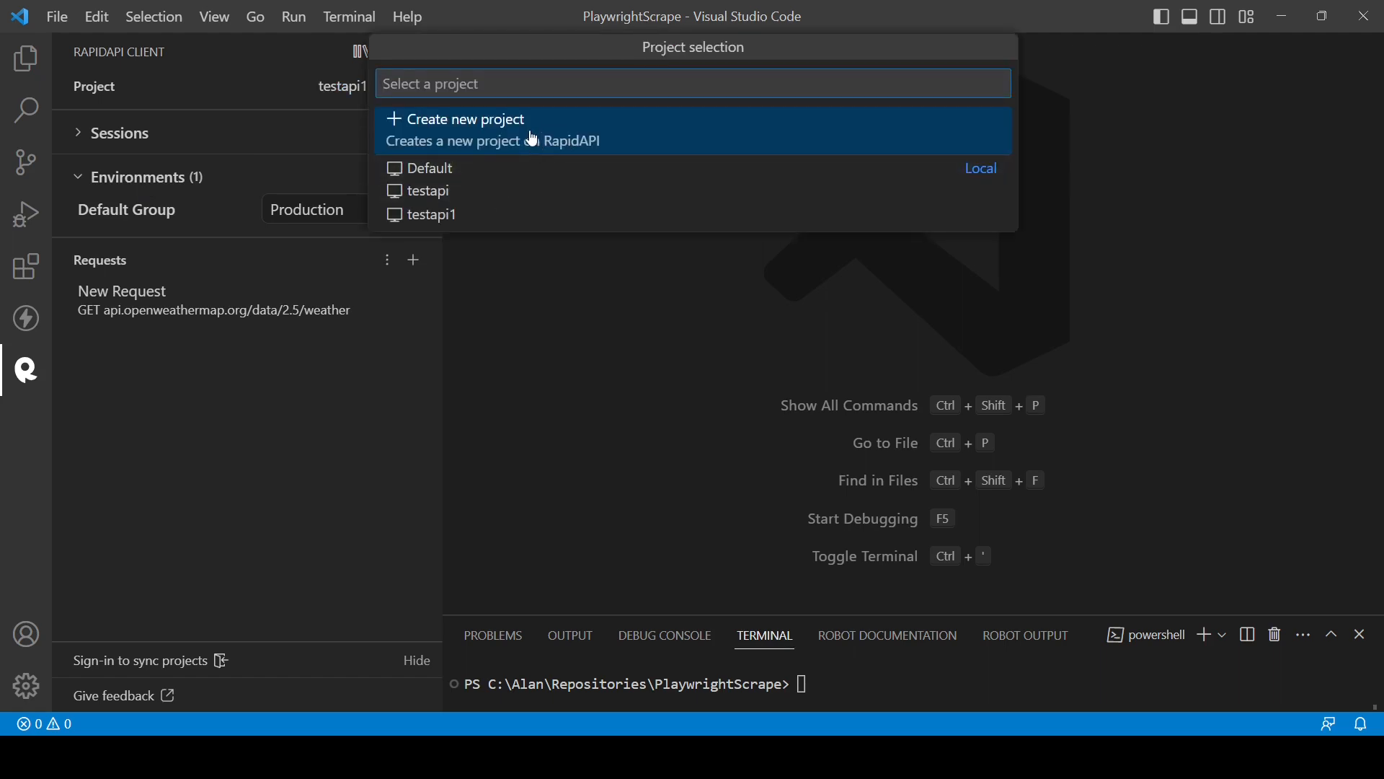
{"action": "mouse_move", "coordinate": [516, 104]}
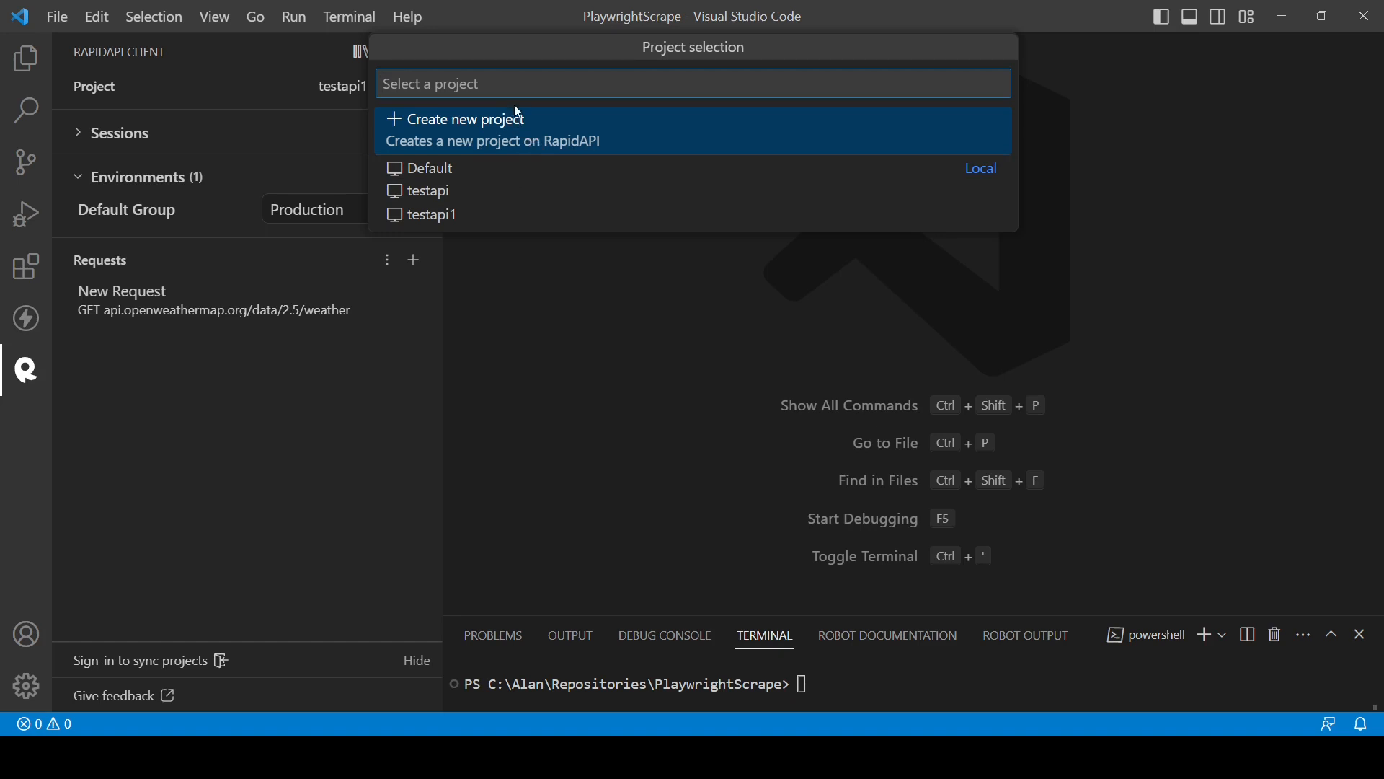
Create a local project named 'test5' and expand Sessions to show its default echo request
{"action": "type", "text": "teste"}
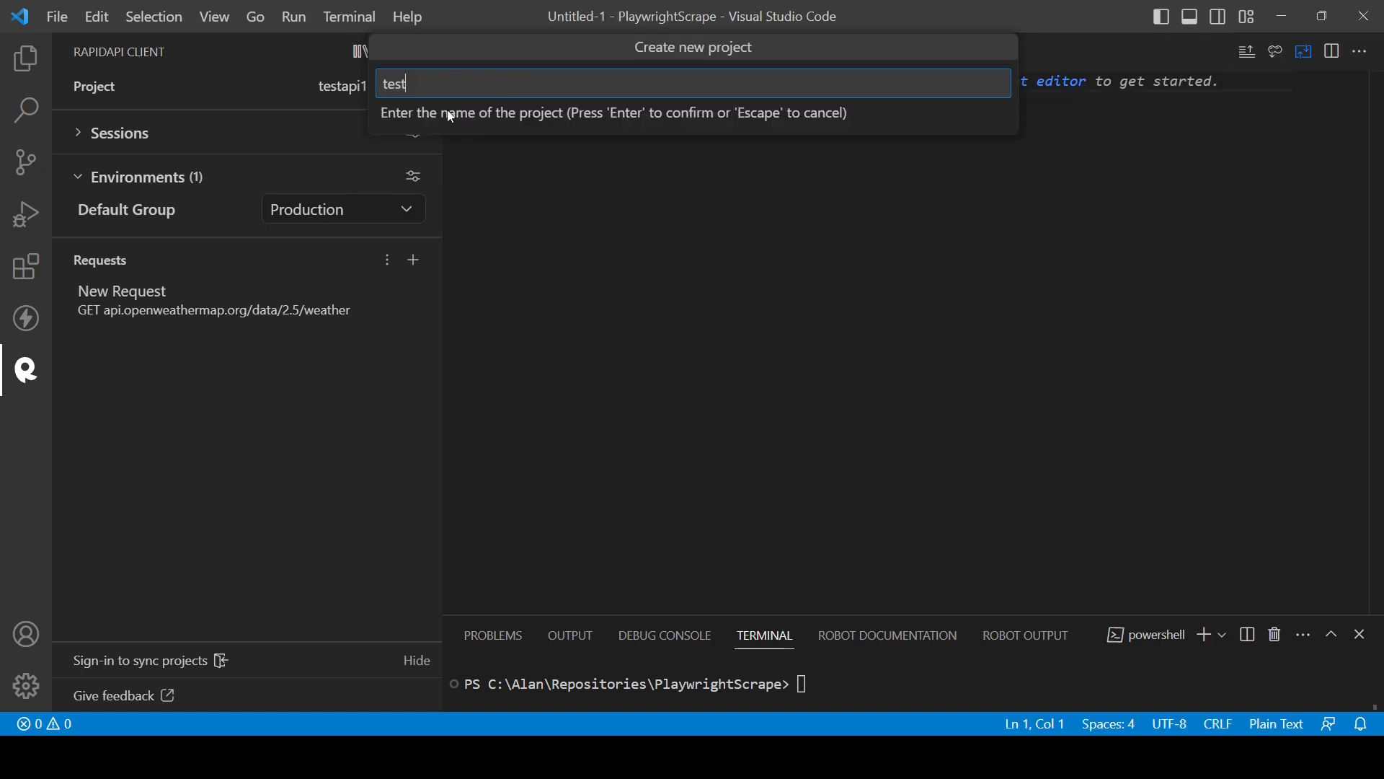
{"action": "key", "text": "Enter"}
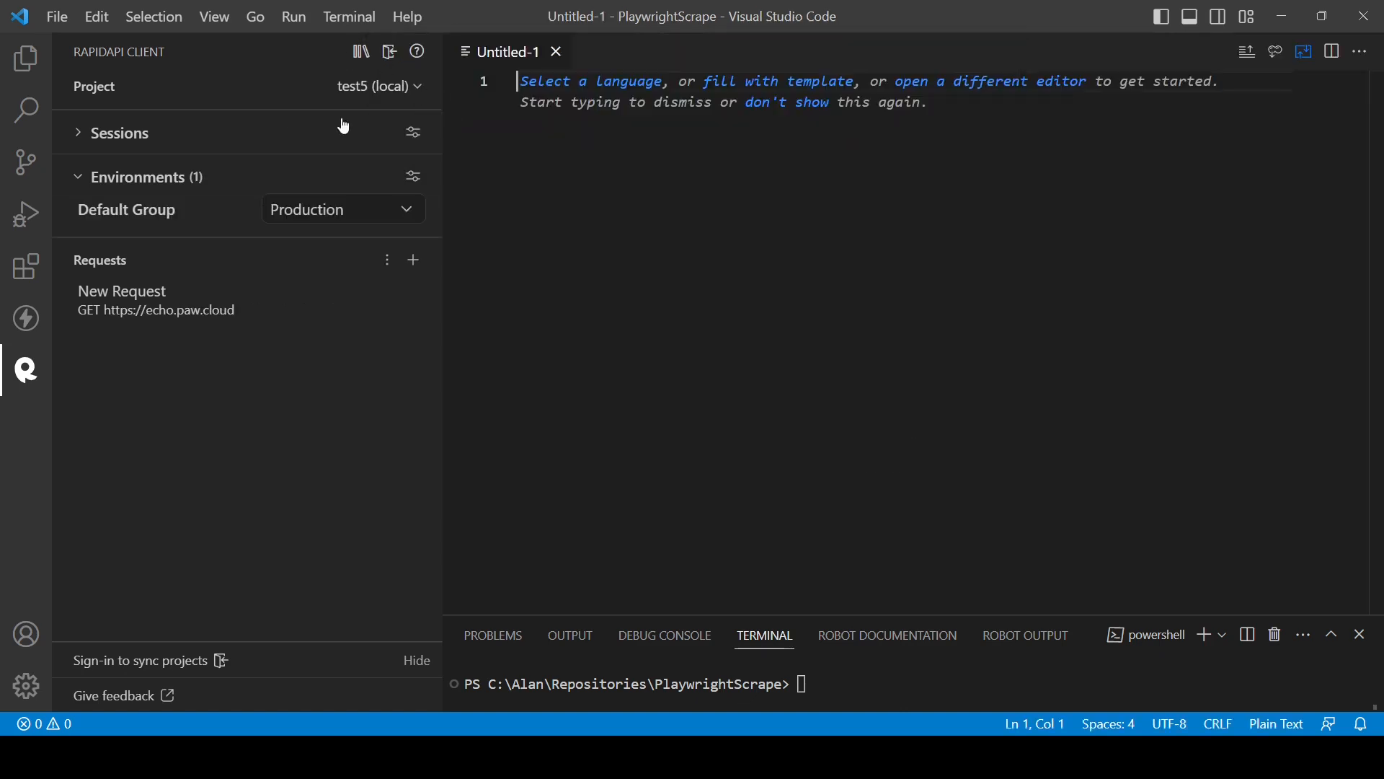
{"action": "mouse_move", "coordinate": [357, 86]}
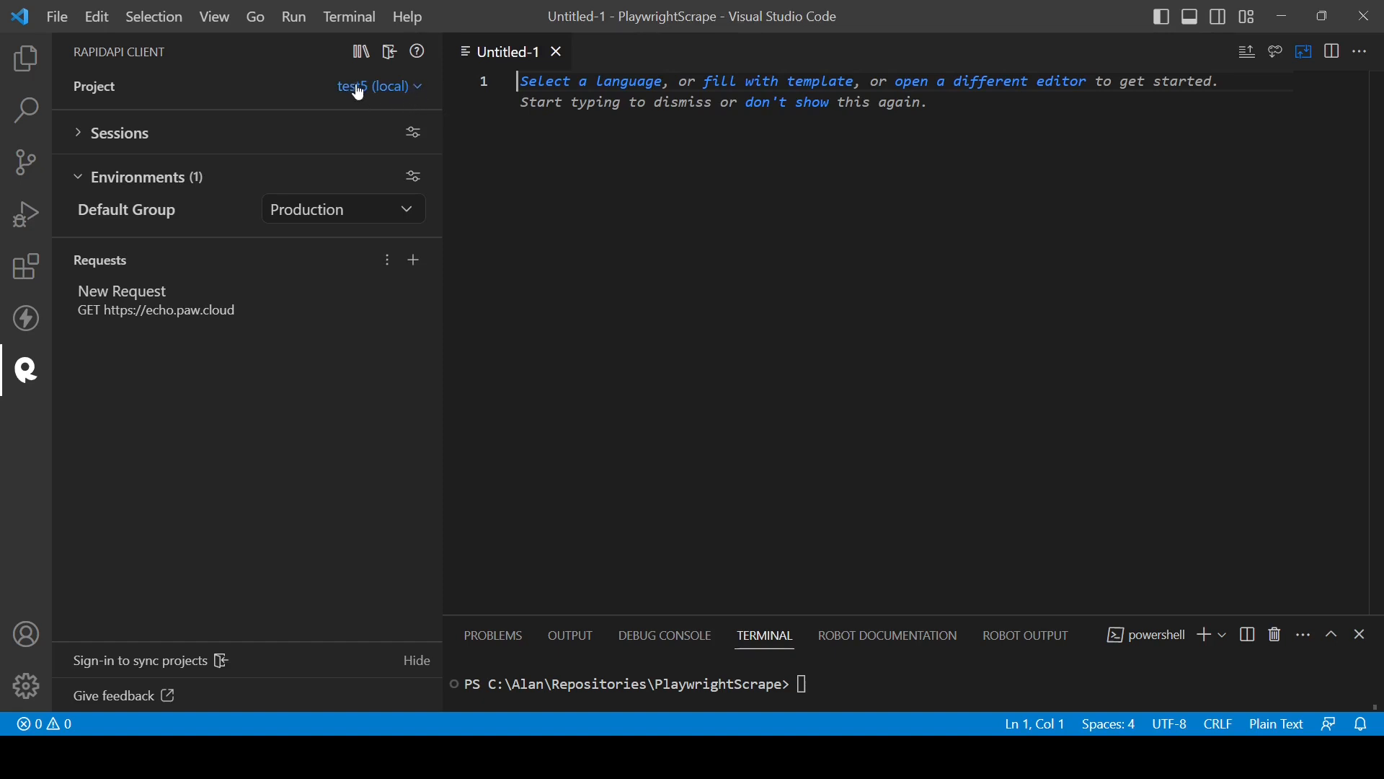
{"action": "left_click", "coordinate": [343, 208]}
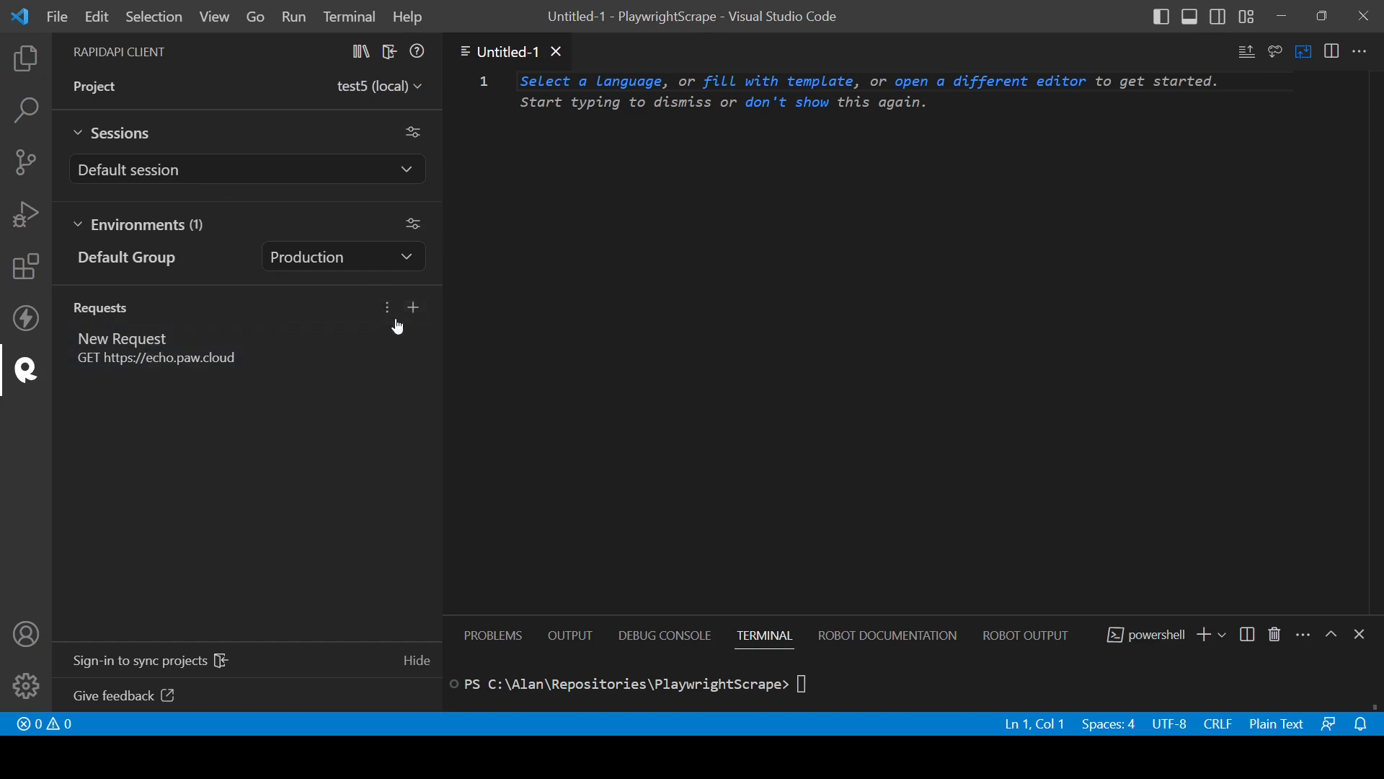
Add Request 2 to api.openweathermap.org/data/2.5/weather, send it and scroll the 200 OK JSON
{"action": "left_click", "coordinate": [412, 307]}
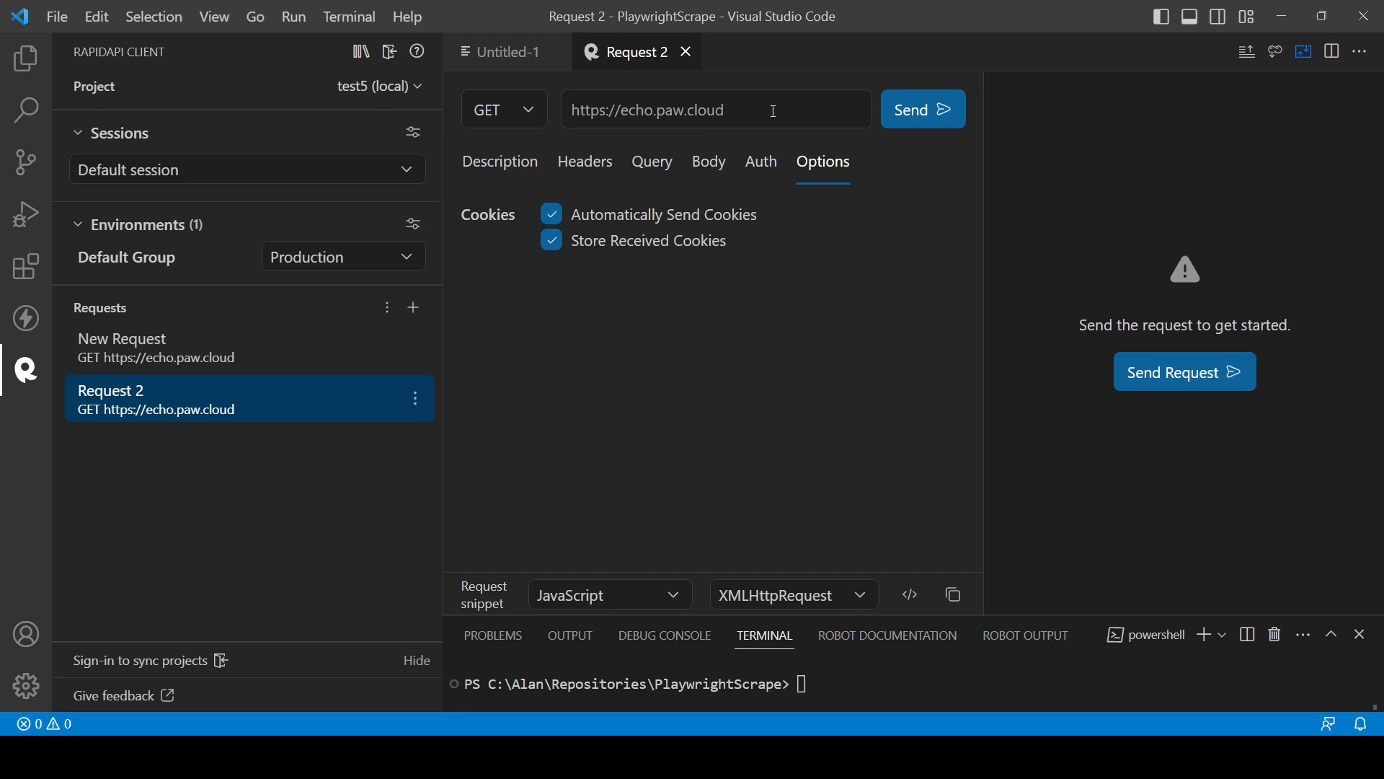
{"action": "type", "text": "api.openweathermap.org/data/2.5/weather"}
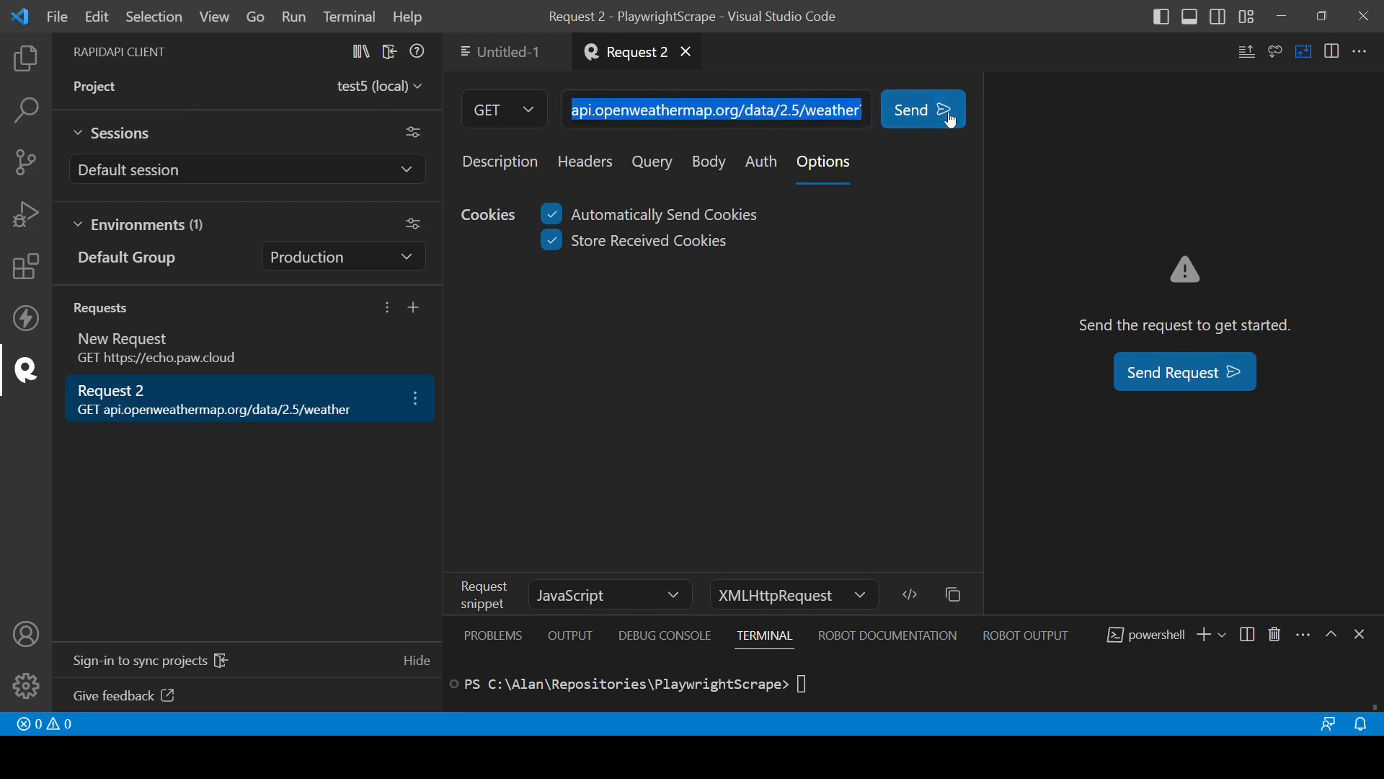
{"action": "left_click", "coordinate": [923, 110]}
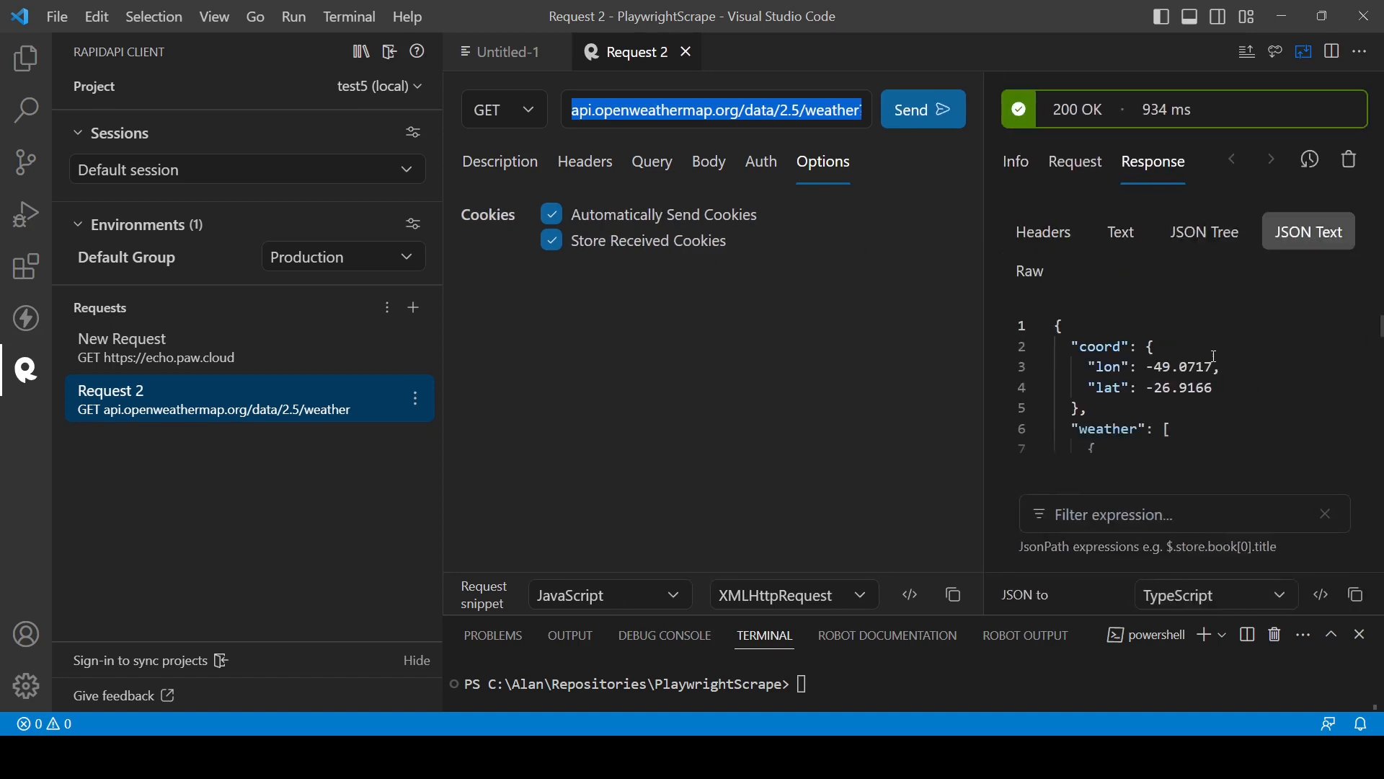
{"action": "scroll", "scroll_direction": "down", "scroll_amount": 3}
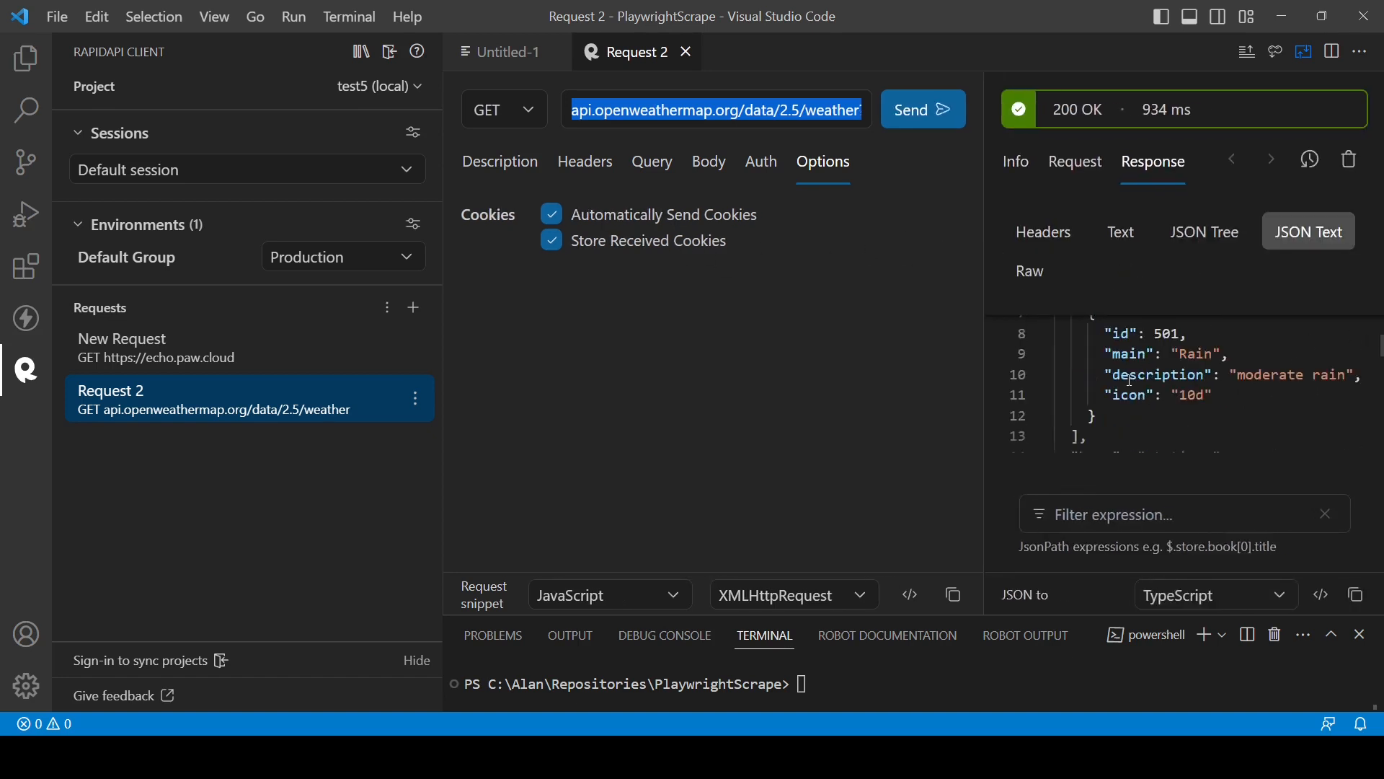
{"action": "scroll", "scroll_direction": "down", "scroll_amount": 3}
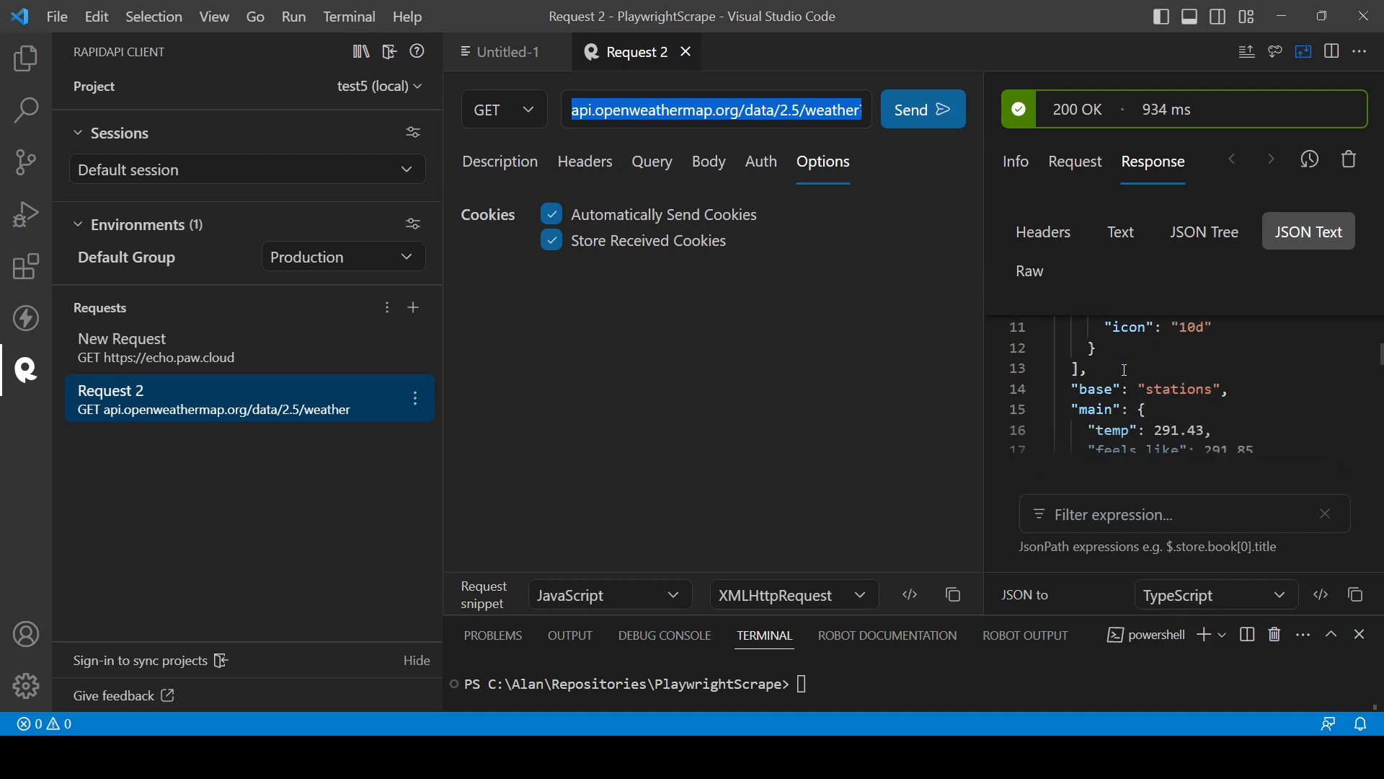
{"action": "mouse_move", "coordinate": [1163, 176]}
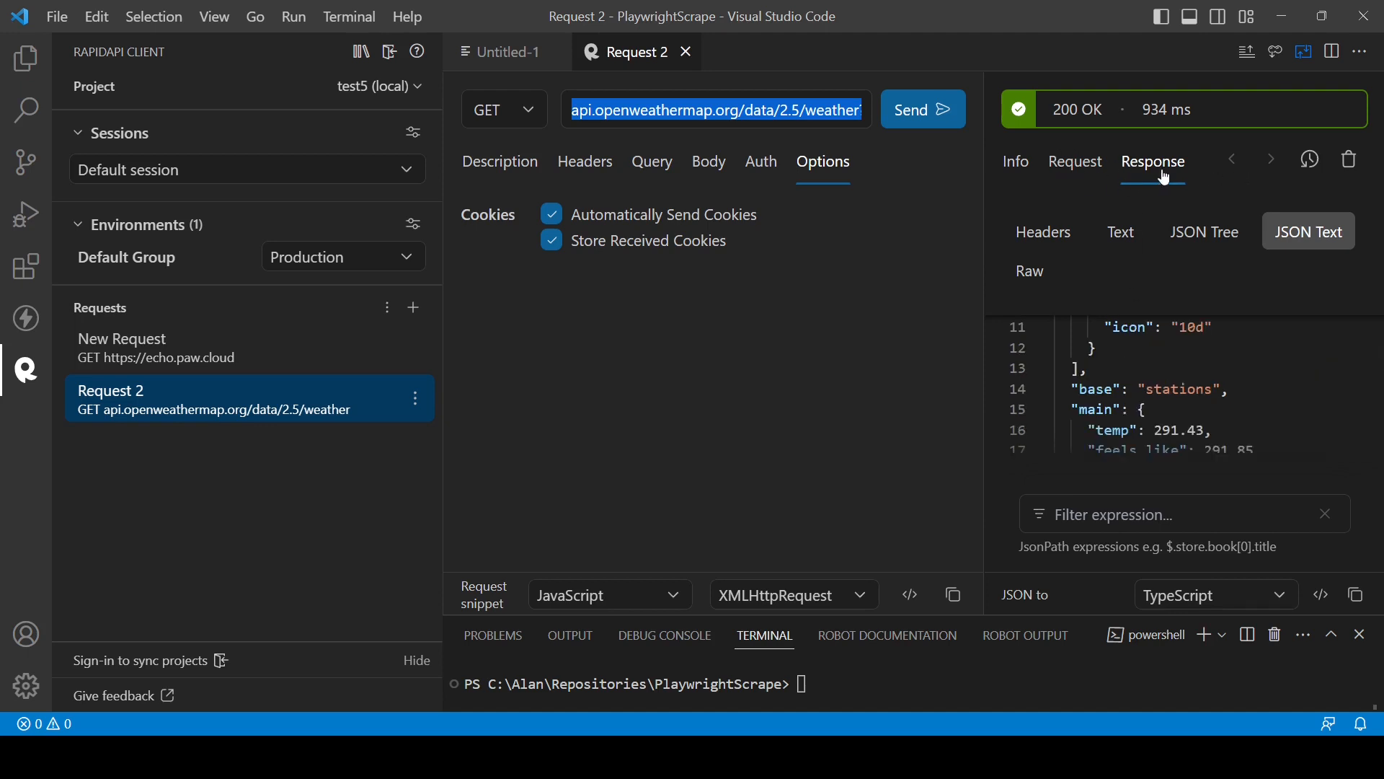
Review Request 2's Info with full URL and 934 ms timing, then its empty body as JSON Text
{"action": "left_click", "coordinate": [1015, 161]}
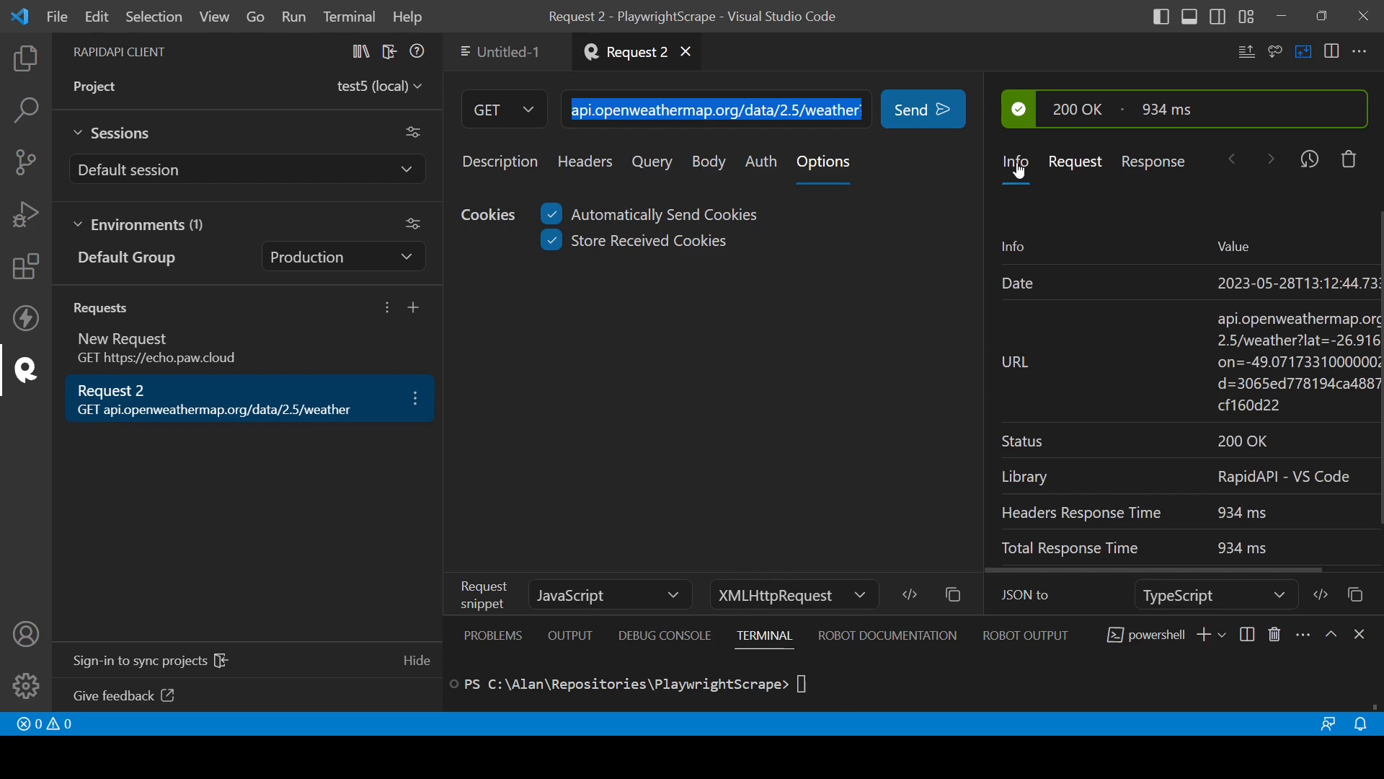
{"action": "left_click", "coordinate": [1075, 161]}
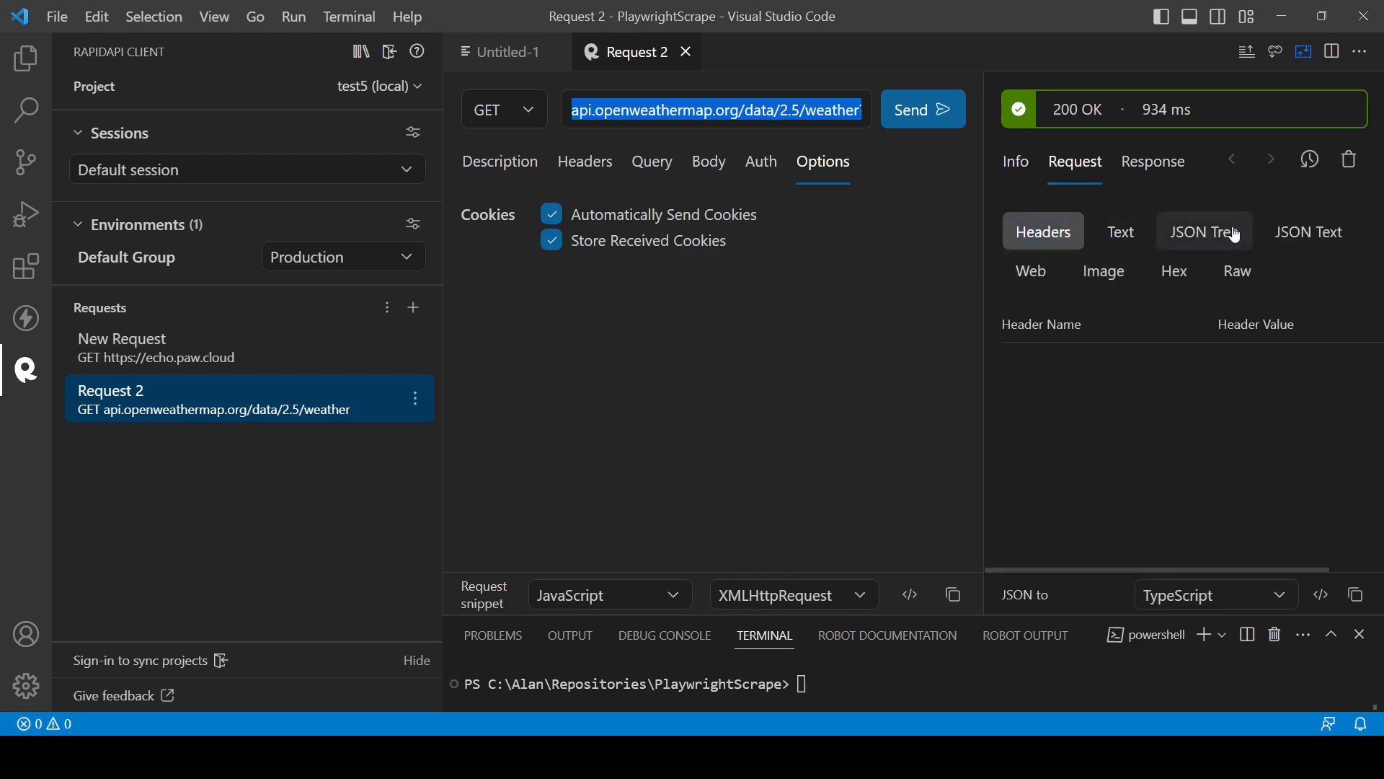
{"action": "left_click", "coordinate": [1310, 231]}
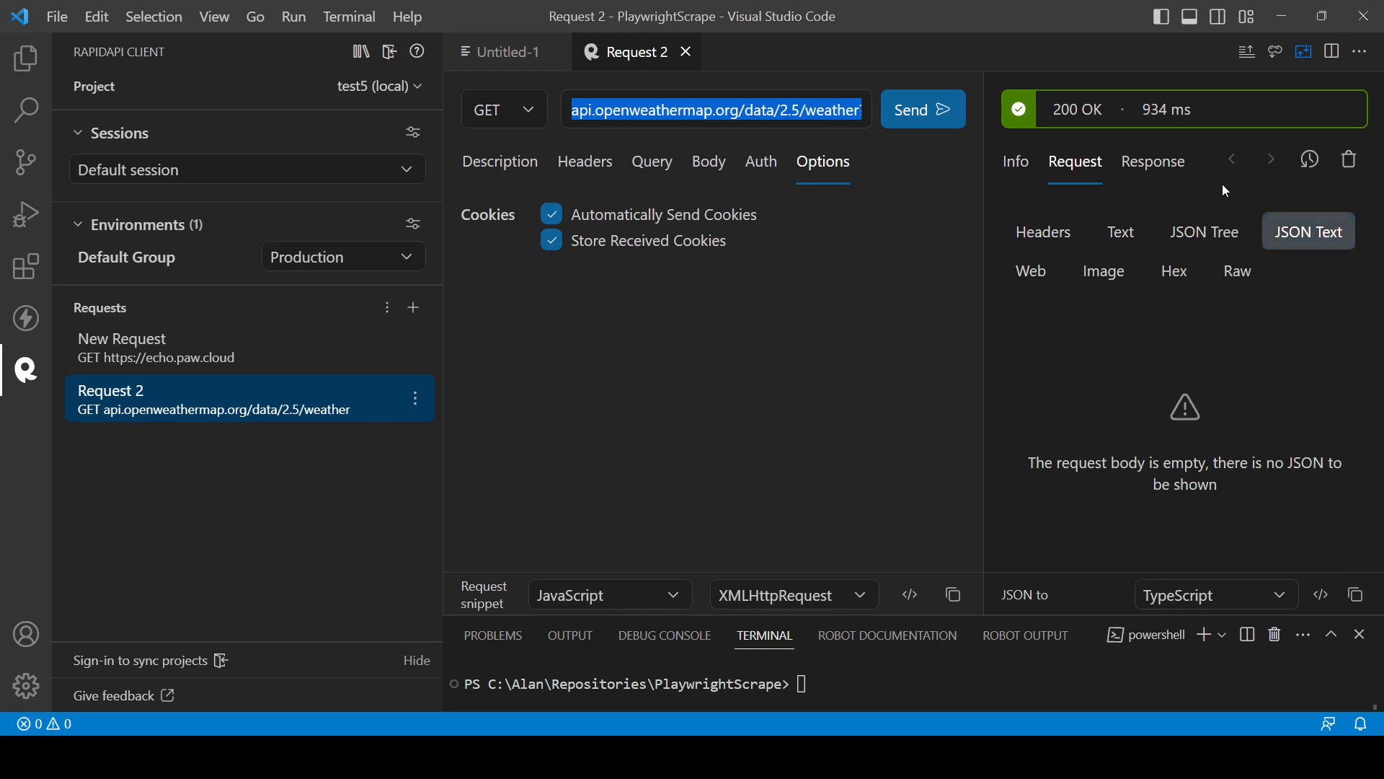
{"action": "mouse_move", "coordinate": [963, 322]}
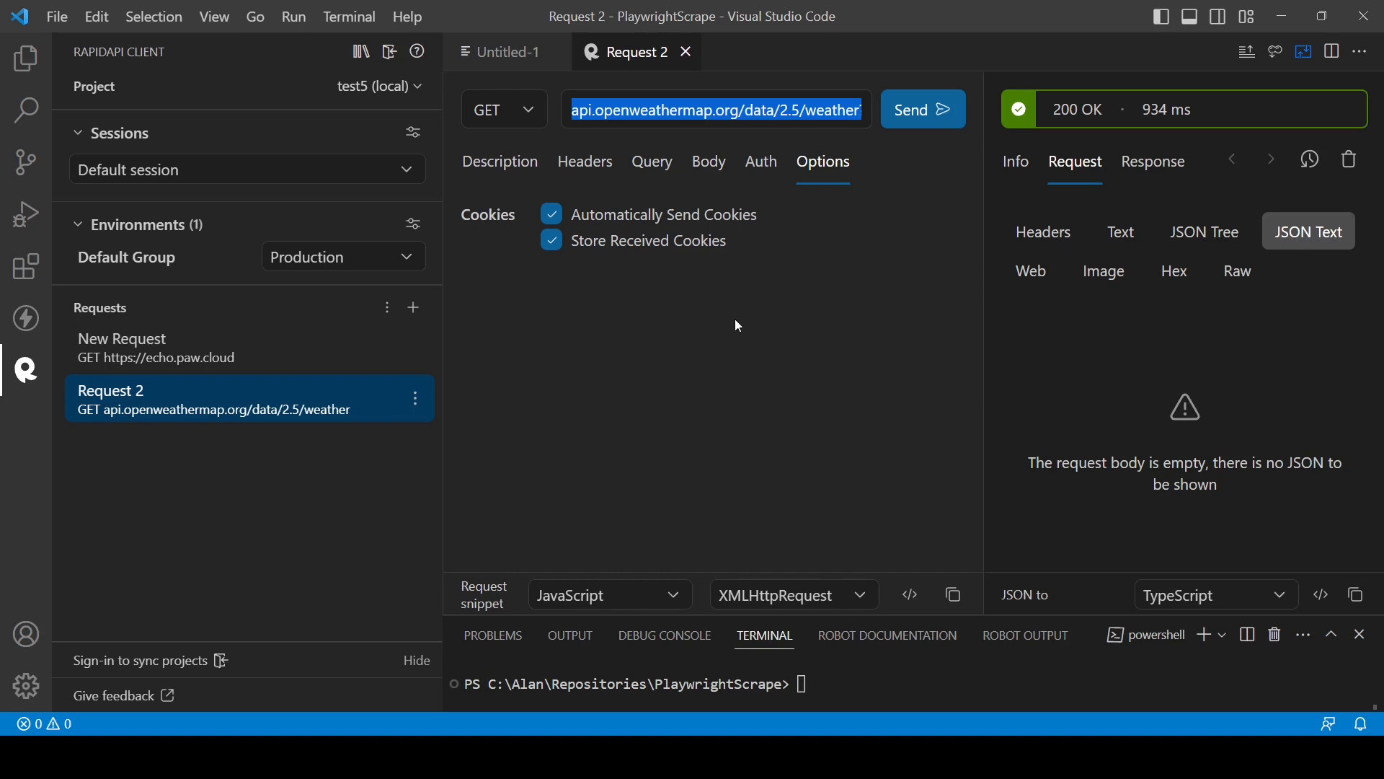
{"action": "mouse_move", "coordinate": [463, 238]}
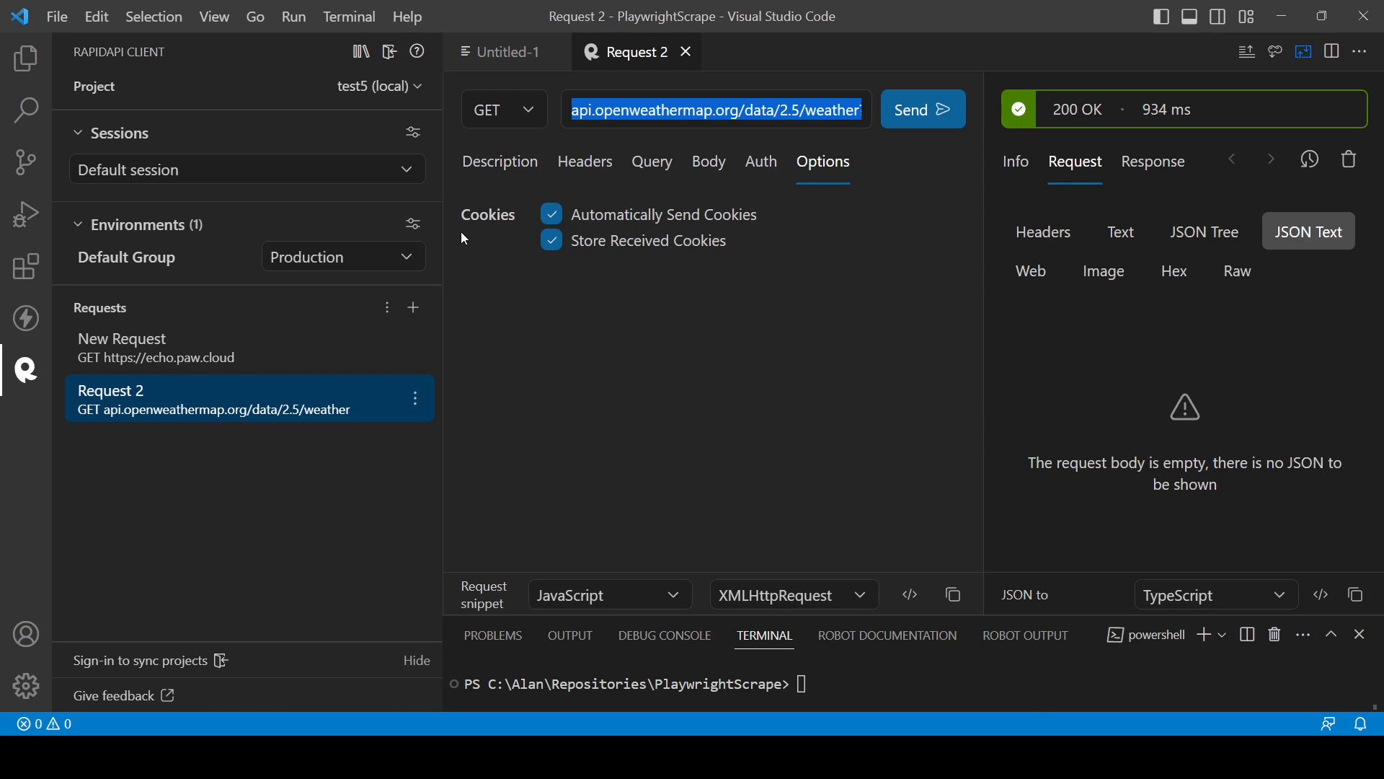
{"action": "mouse_move", "coordinate": [764, 337]}
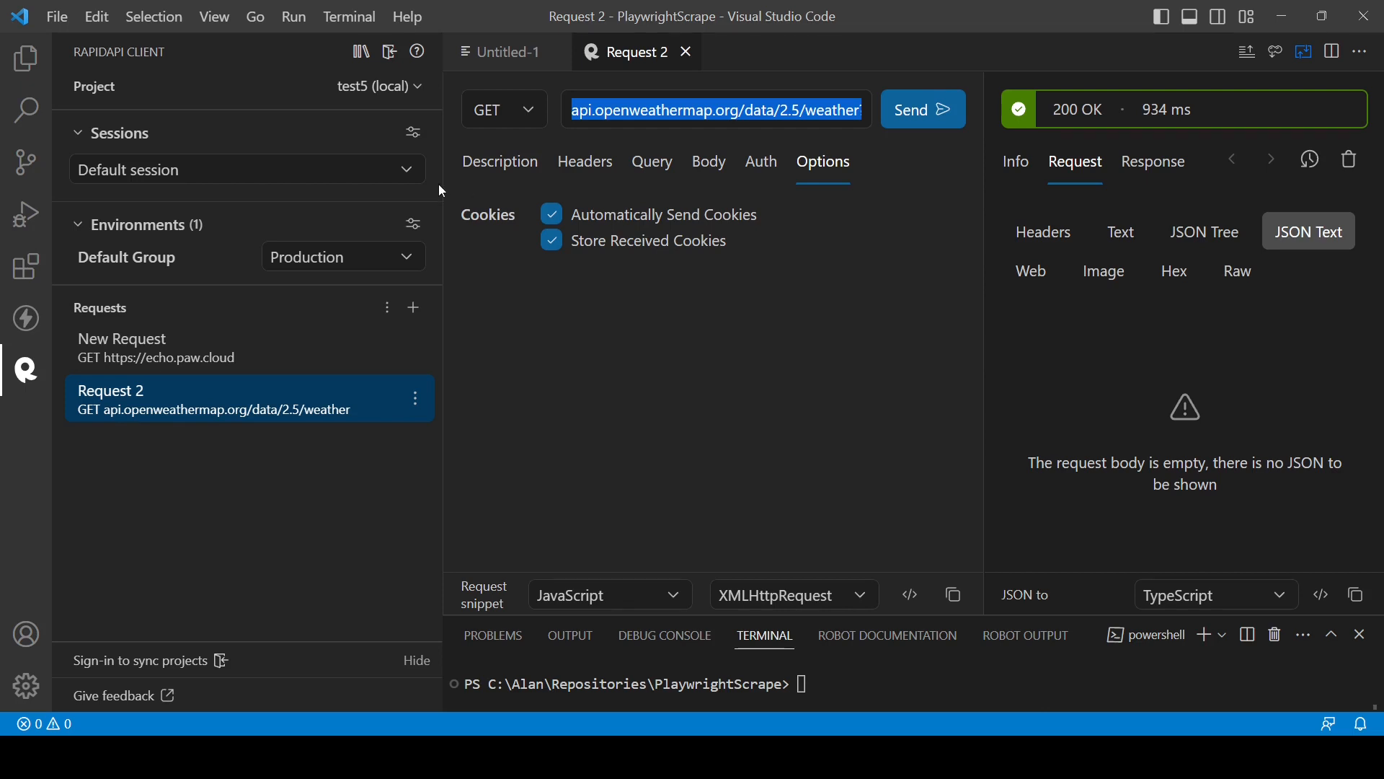
{"action": "mouse_move", "coordinate": [686, 244]}
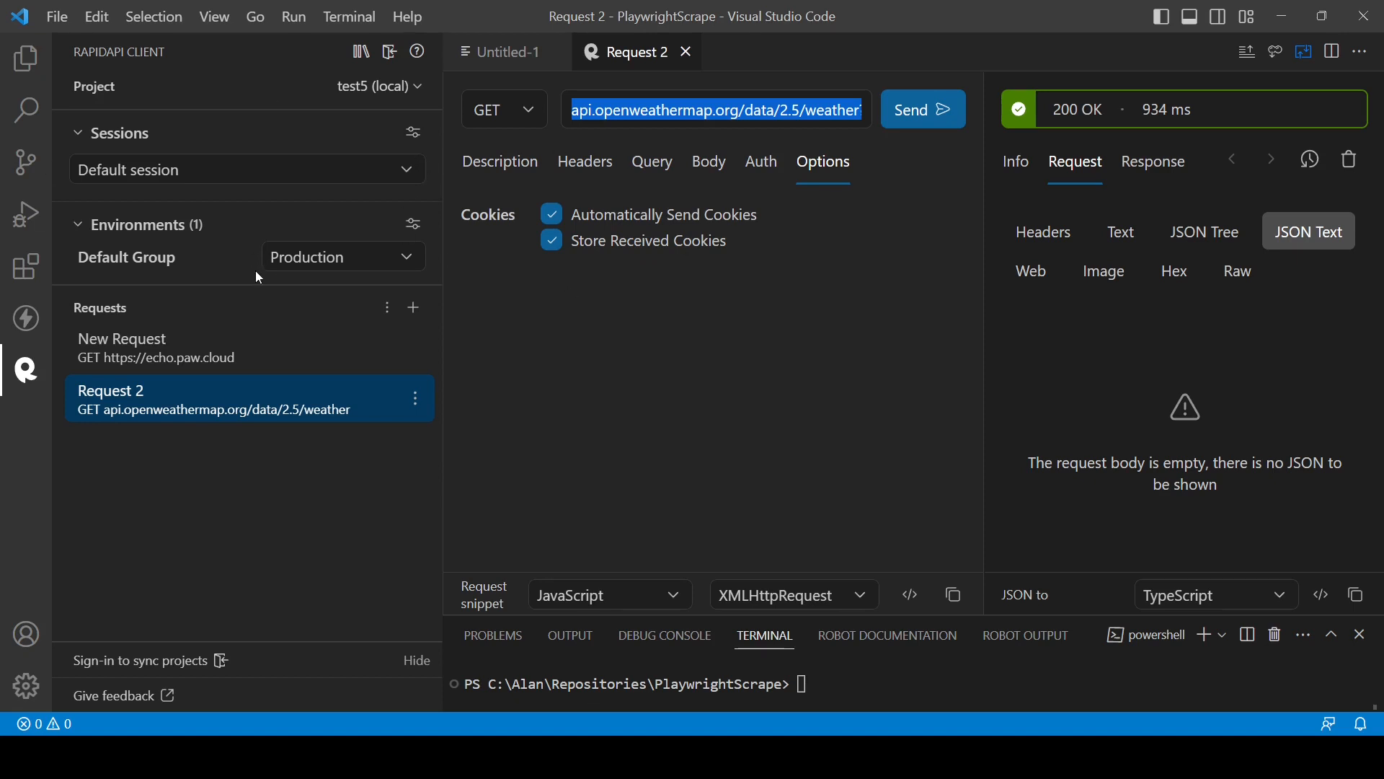
{"action": "mouse_move", "coordinate": [26, 372]}
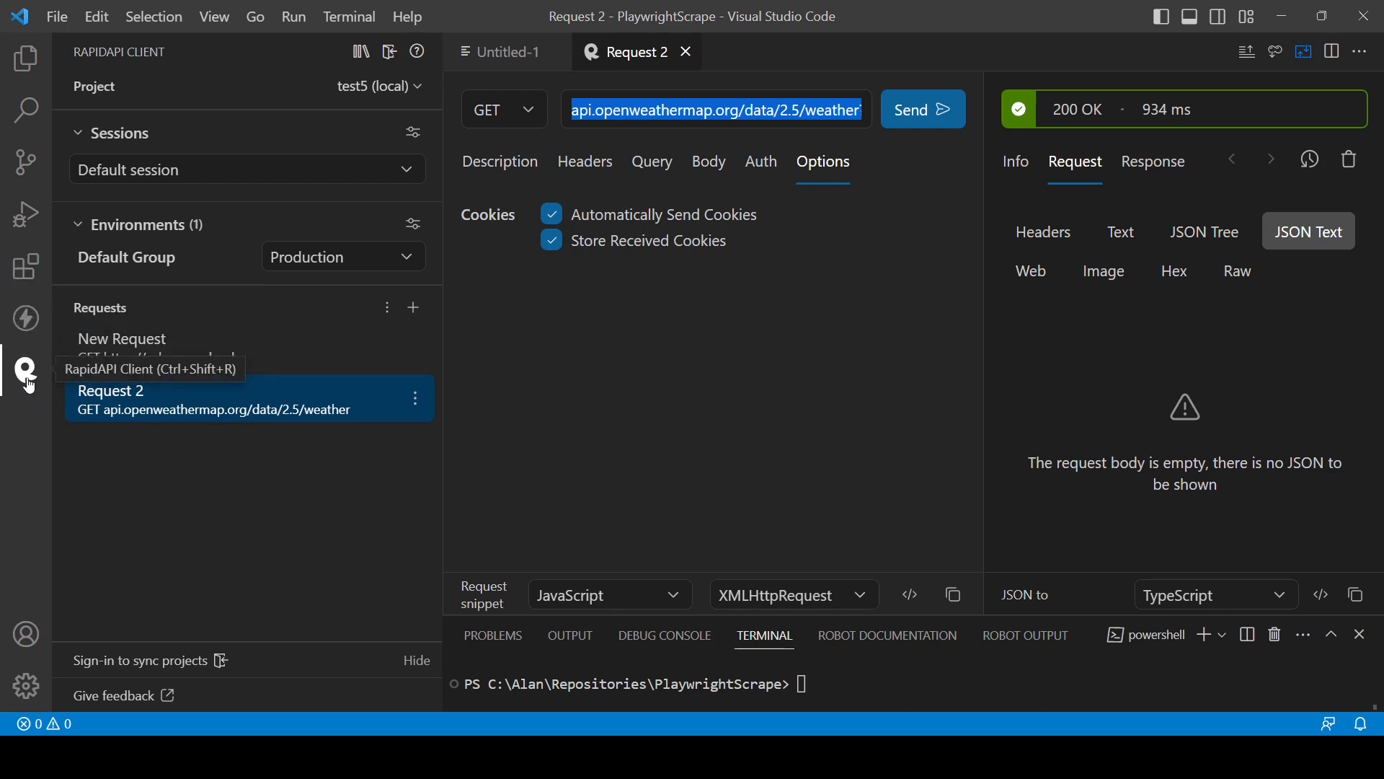